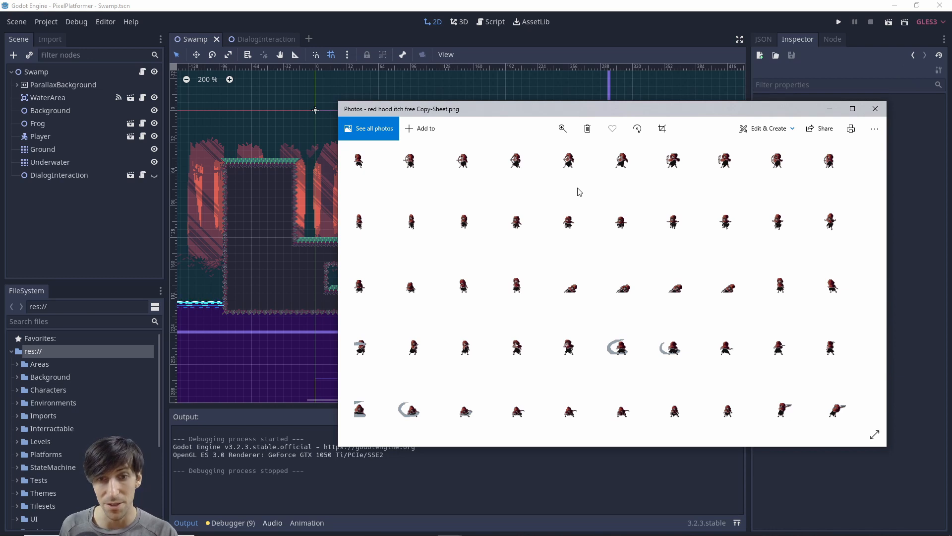
{"action": "mouse_move", "coordinate": [629, 194]}
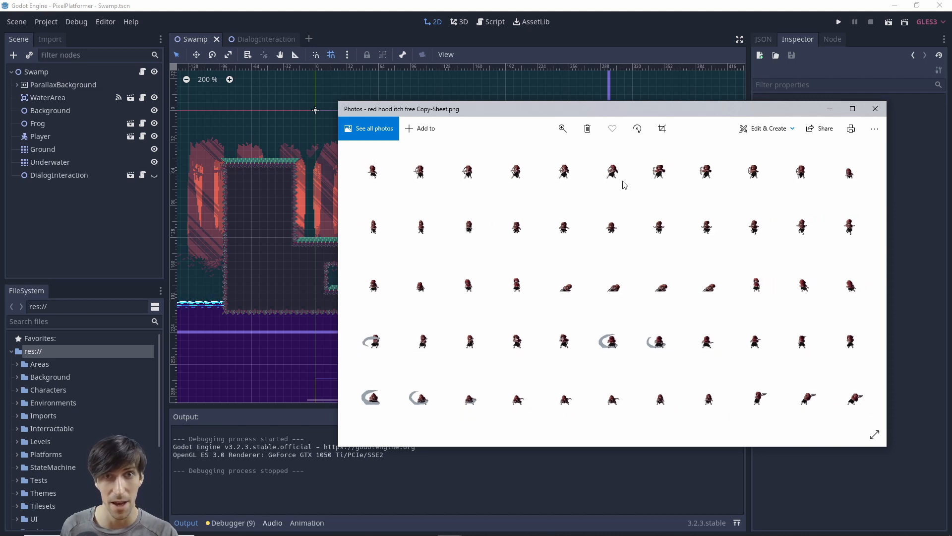
- Close the Photos preview of the Red Hood sheet, returning to the Godot swamp level
{"action": "left_click", "coordinate": [875, 108]}
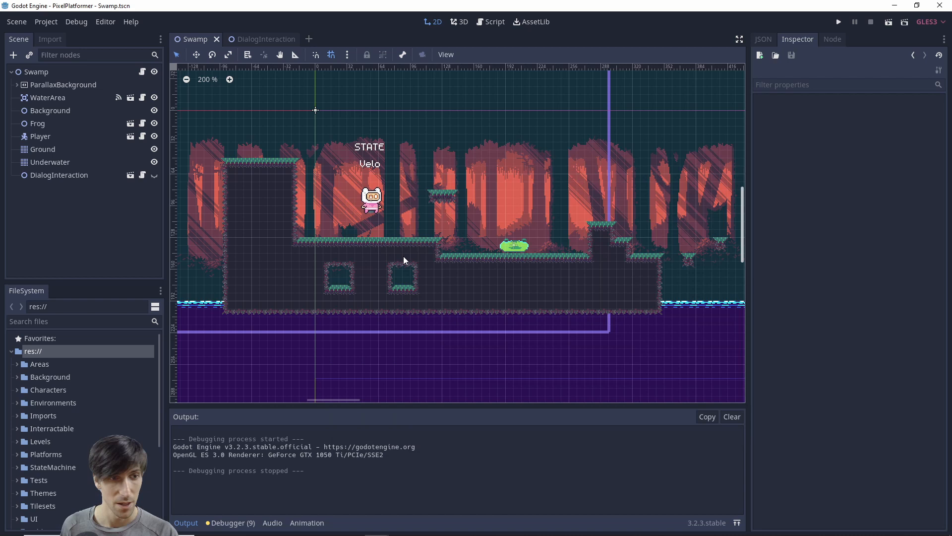
- Open the PixelPlatformer project in File Explorer and go into its Imports folder
{"action": "right_click", "coordinate": [32, 351]}
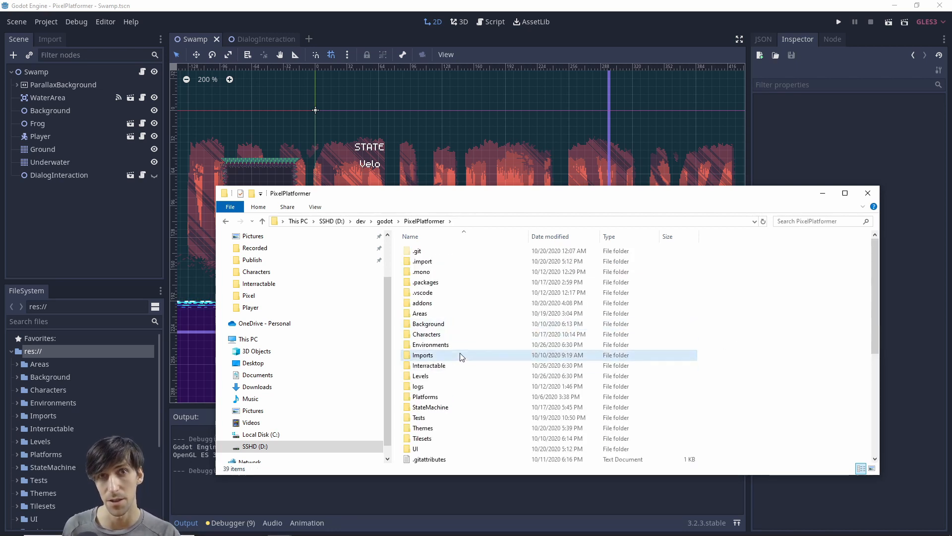
{"action": "double_click", "coordinate": [423, 354]}
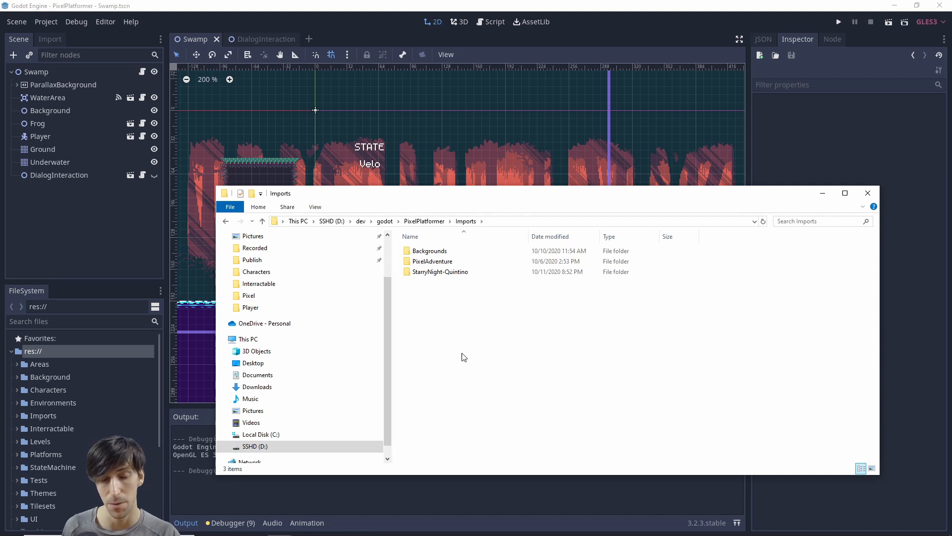
{"action": "mouse_move", "coordinate": [464, 298]}
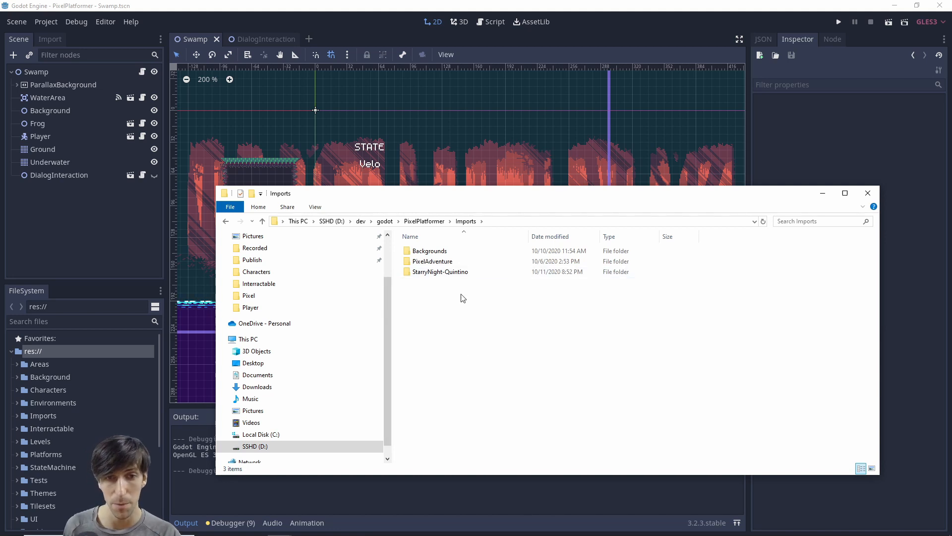
{"action": "mouse_move", "coordinate": [479, 330]}
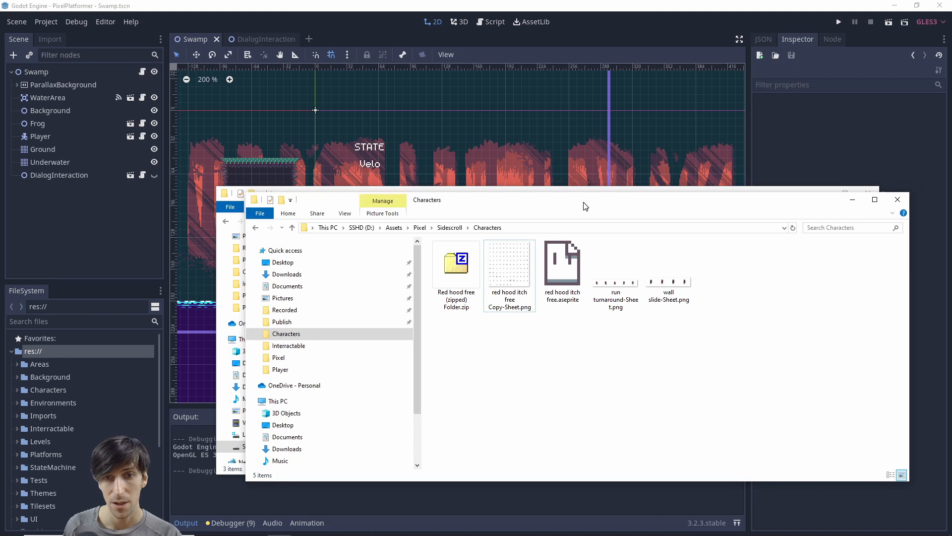
- Create a redhood-itch folder in Imports and move the three Red Hood sheet PNGs into it
{"action": "left_click", "coordinate": [665, 267]}
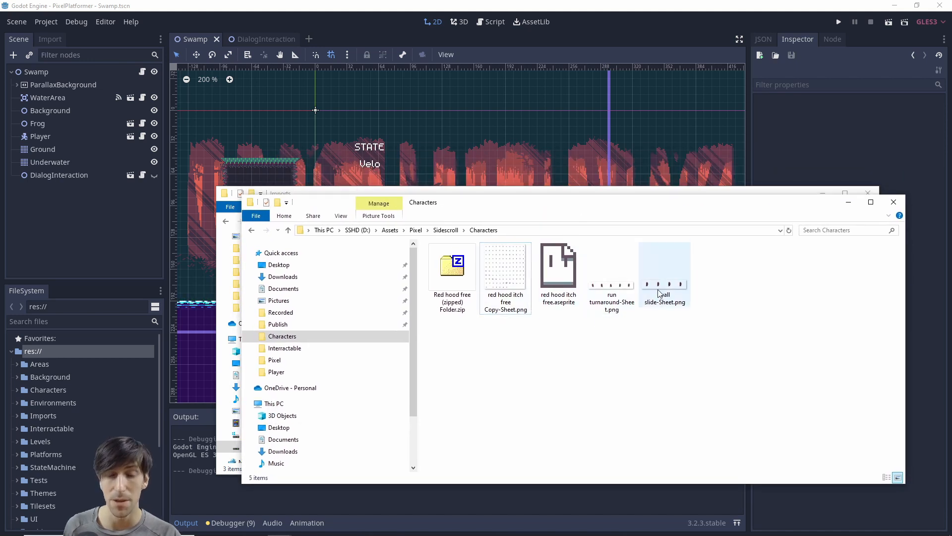
{"action": "left_click", "coordinate": [612, 273]}
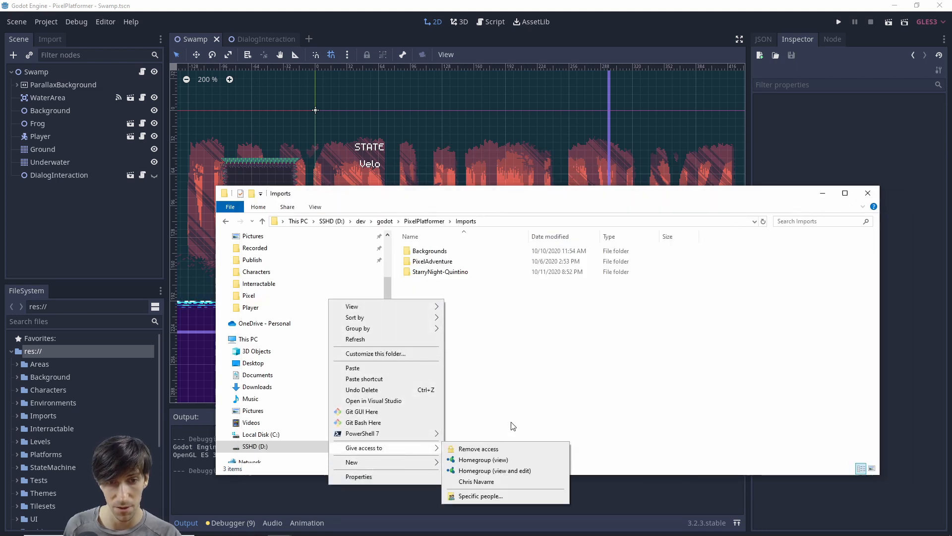
{"action": "left_click", "coordinate": [351, 462]}
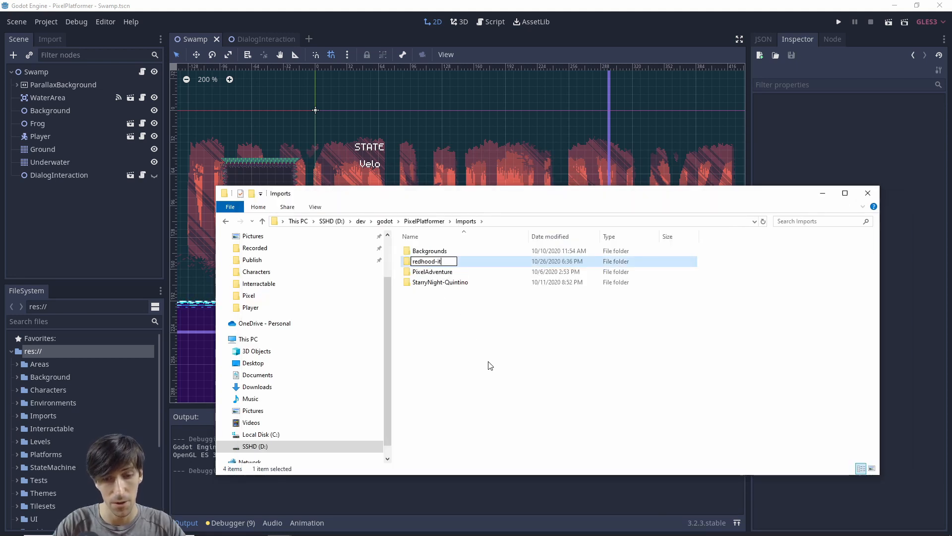
{"action": "double_click", "coordinate": [426, 260]}
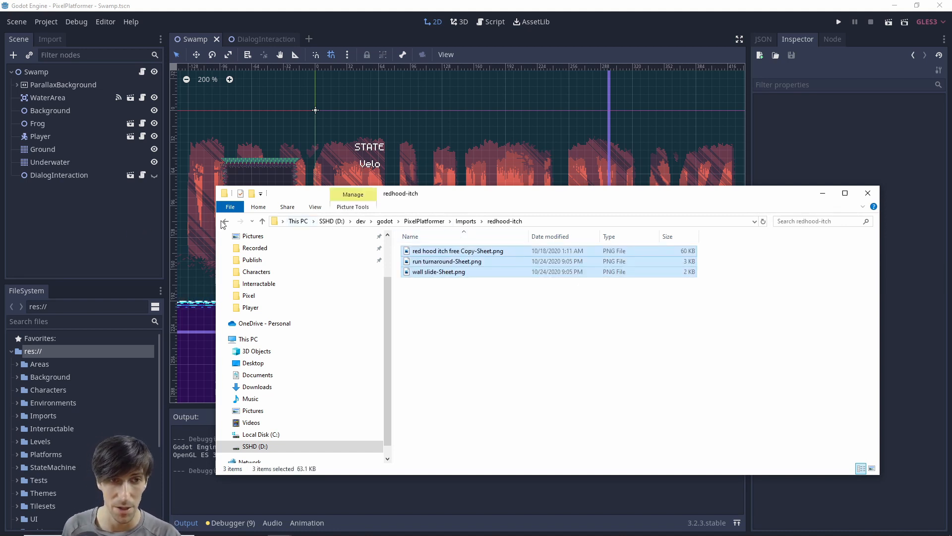
{"action": "left_click", "coordinate": [225, 220]}
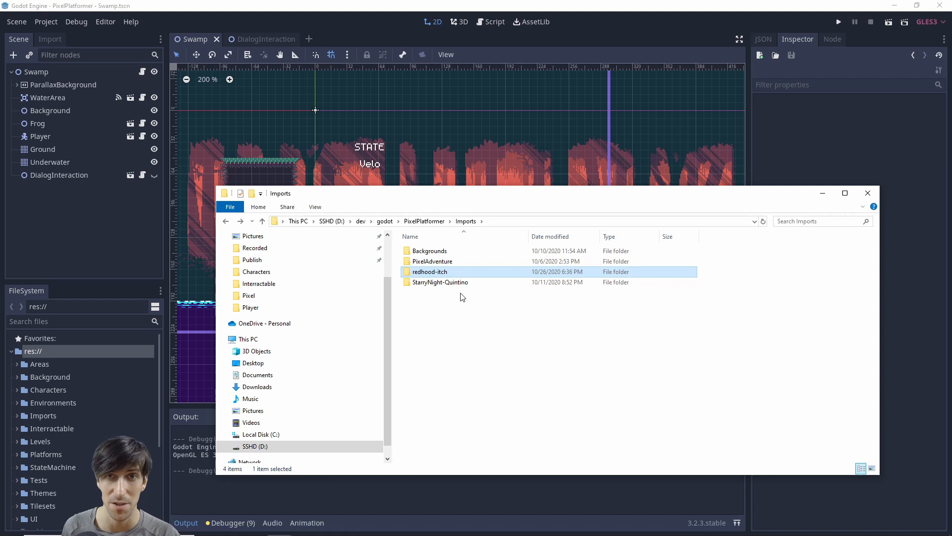
{"action": "double_click", "coordinate": [430, 272]}
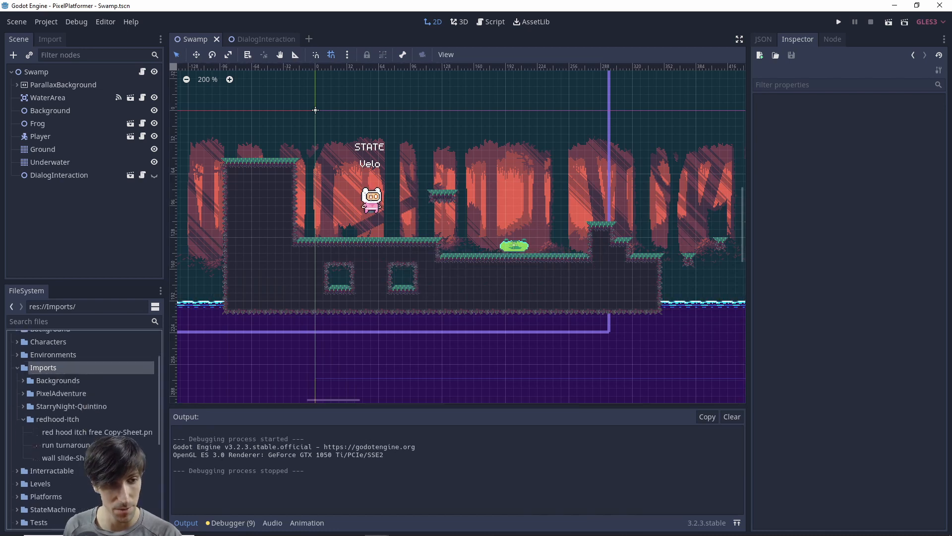
- Preview the main, run turnaround and wall slide sheets in the Inspector, then select all three
{"action": "left_click", "coordinate": [95, 431]}
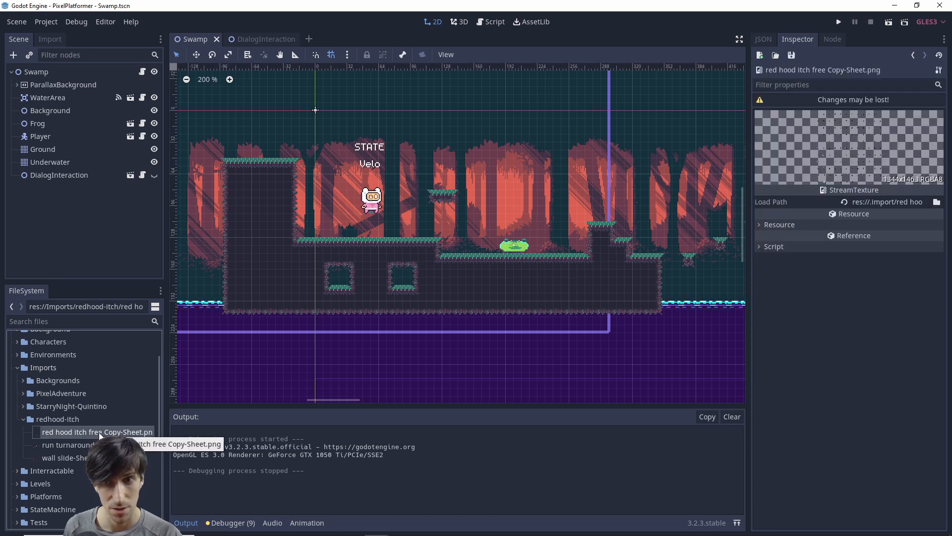
{"action": "left_click", "coordinate": [68, 445]}
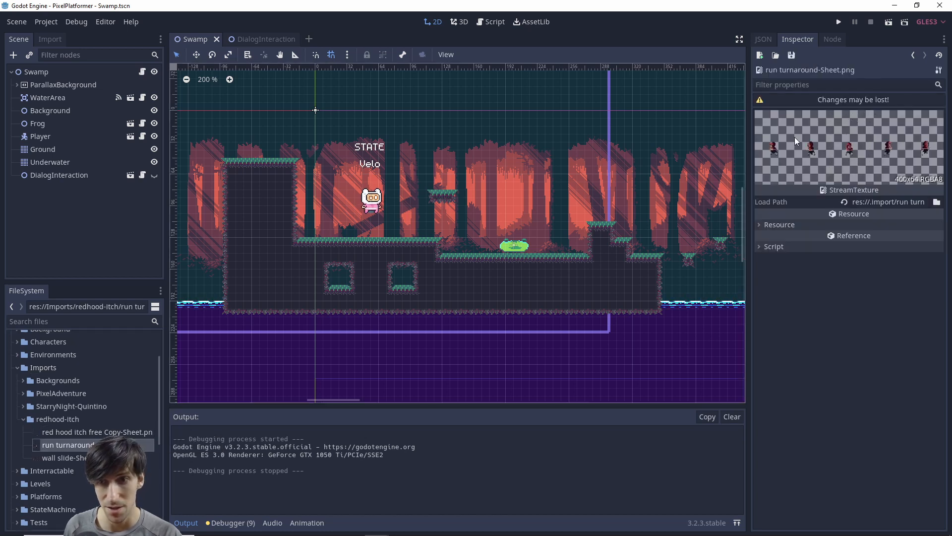
{"action": "left_click", "coordinate": [65, 458]}
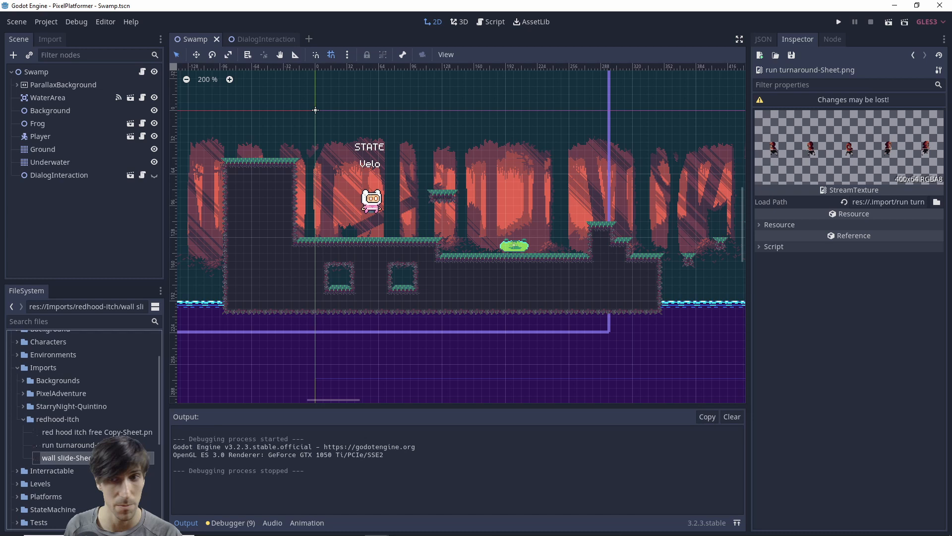
{"action": "left_click", "coordinate": [65, 457]}
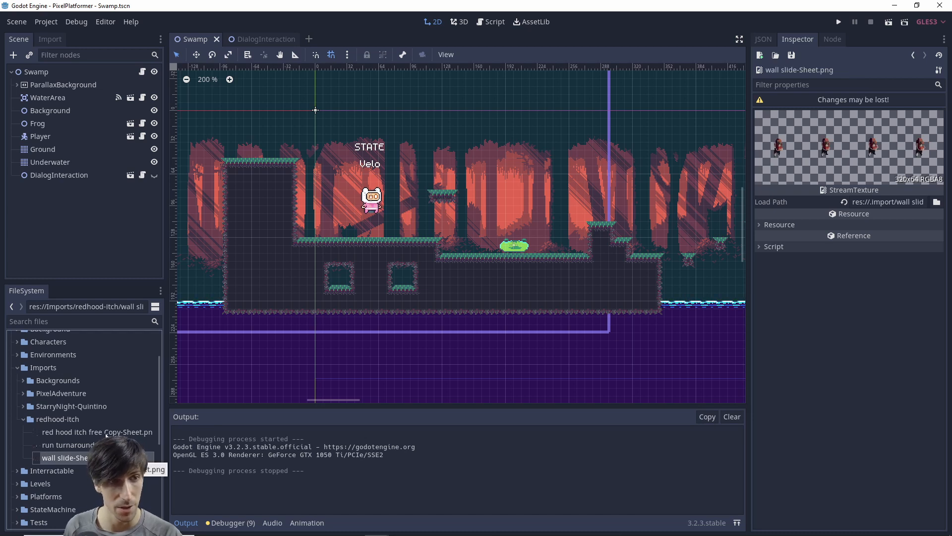
{"action": "left_click", "coordinate": [96, 432]}
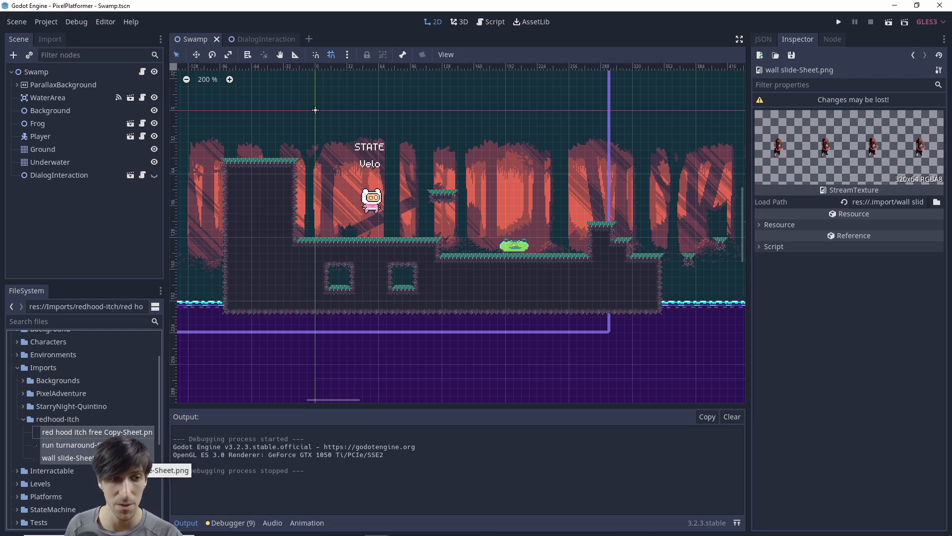
- Apply the 2D Pixel import preset to the three Red Hood sheets and reimport them
{"action": "left_click", "coordinate": [49, 38]}
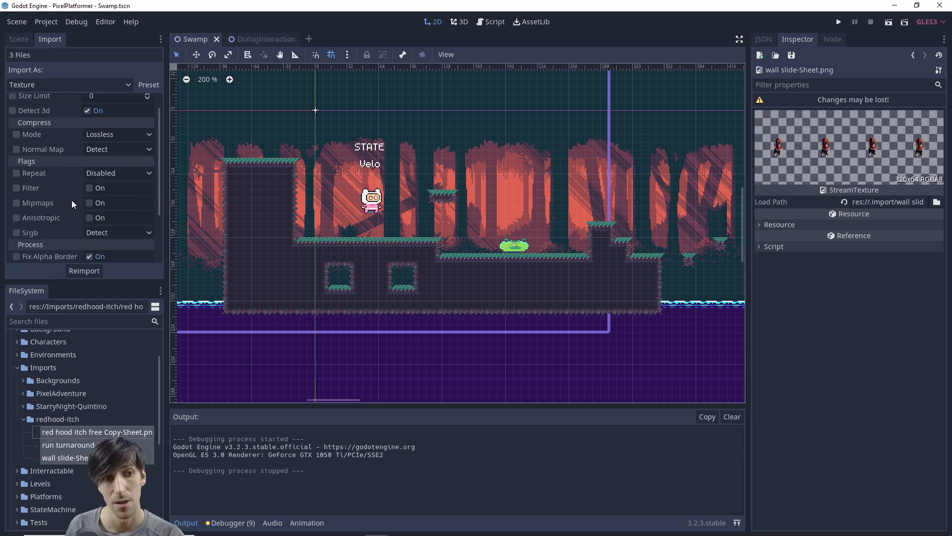
{"action": "mouse_move", "coordinate": [112, 200]}
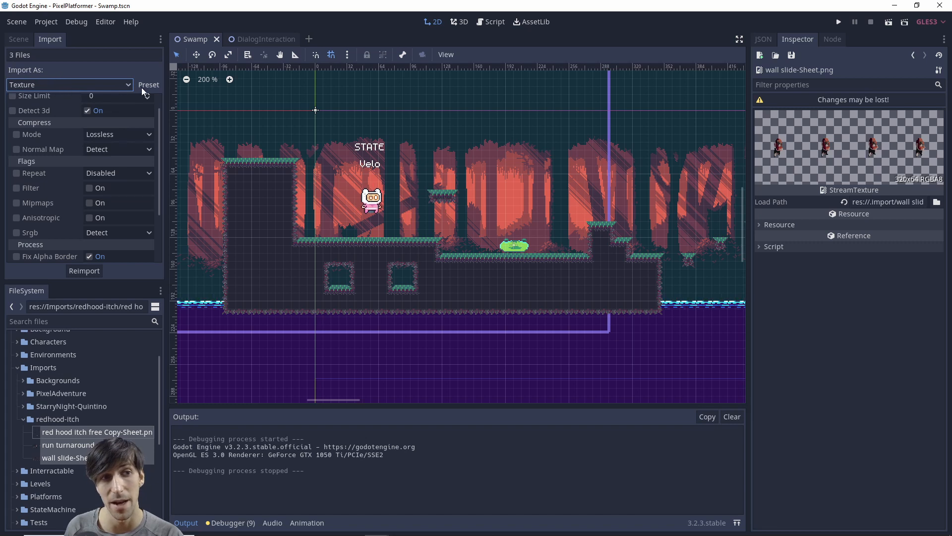
{"action": "left_click", "coordinate": [148, 84]}
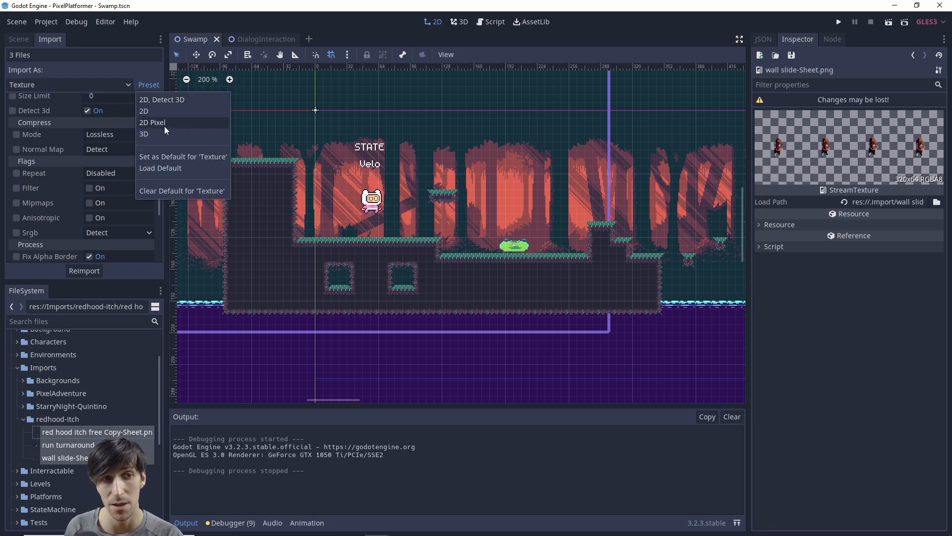
{"action": "left_click", "coordinate": [144, 111]}
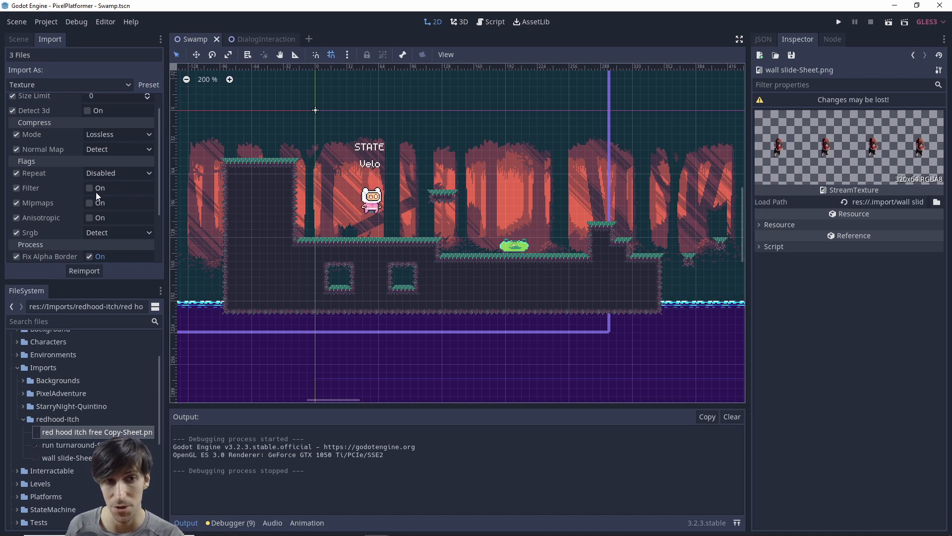
{"action": "left_click", "coordinate": [838, 21]}
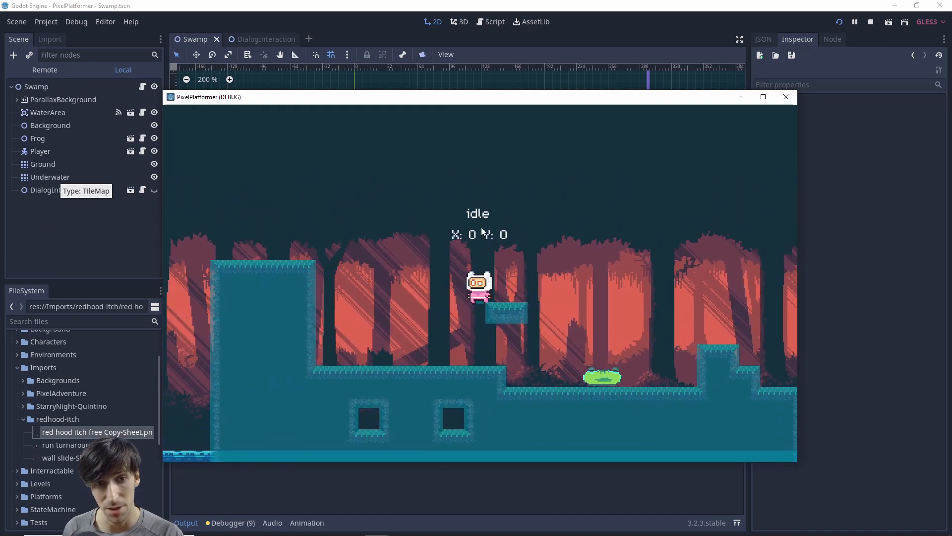
- Stop the debug run of the swamp level with F8
{"action": "key", "text": "Left"}
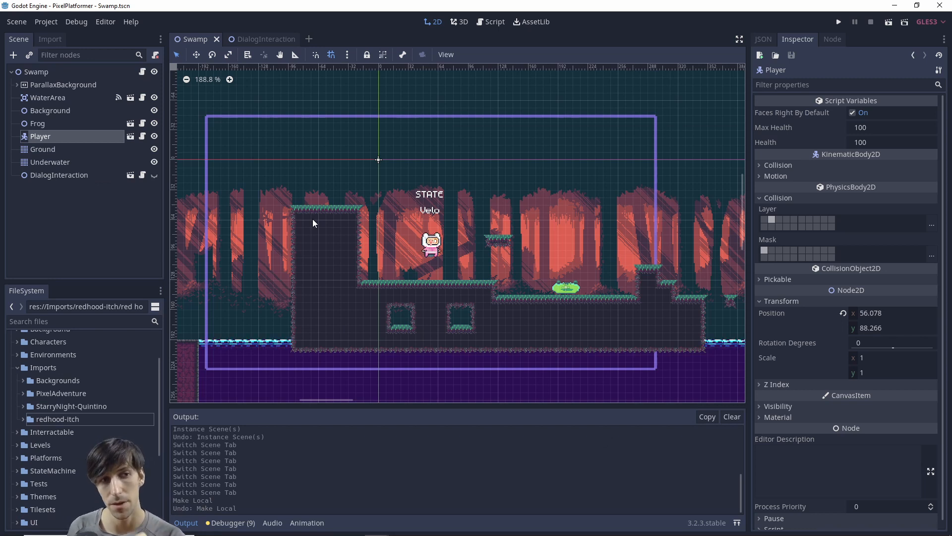
{"action": "mouse_move", "coordinate": [375, 211]}
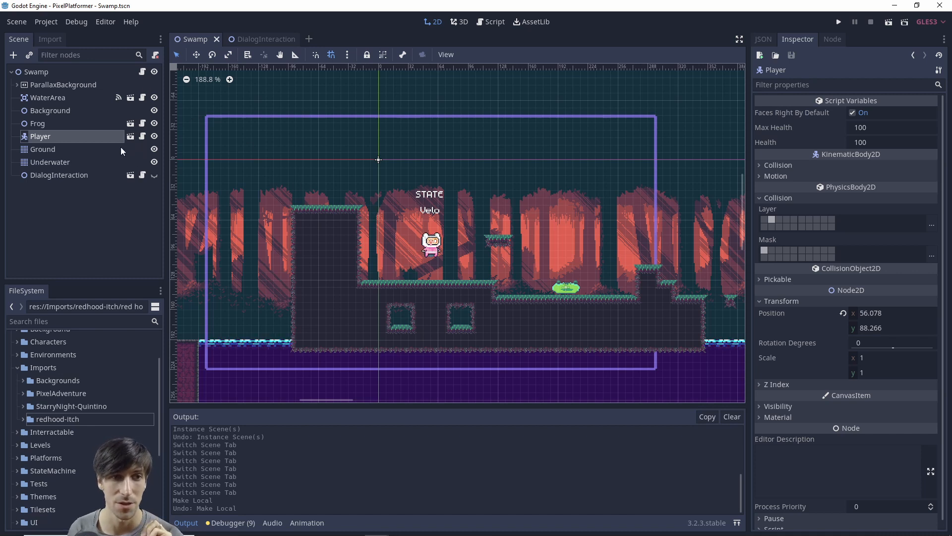
{"action": "mouse_move", "coordinate": [113, 143]}
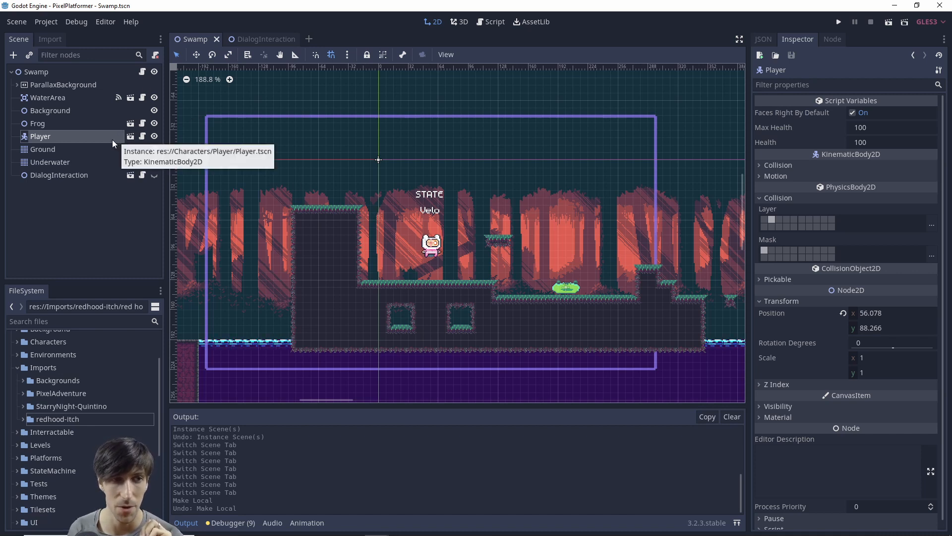
- Save the Player branch as PlayerRedHood.tscn in res://Characters/Player
{"action": "right_click", "coordinate": [41, 136]}
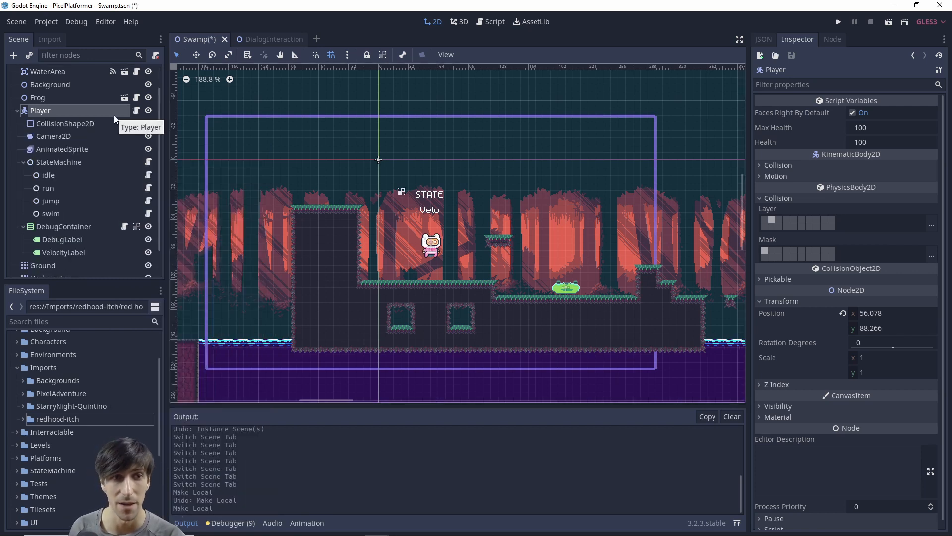
{"action": "right_click", "coordinate": [40, 110]}
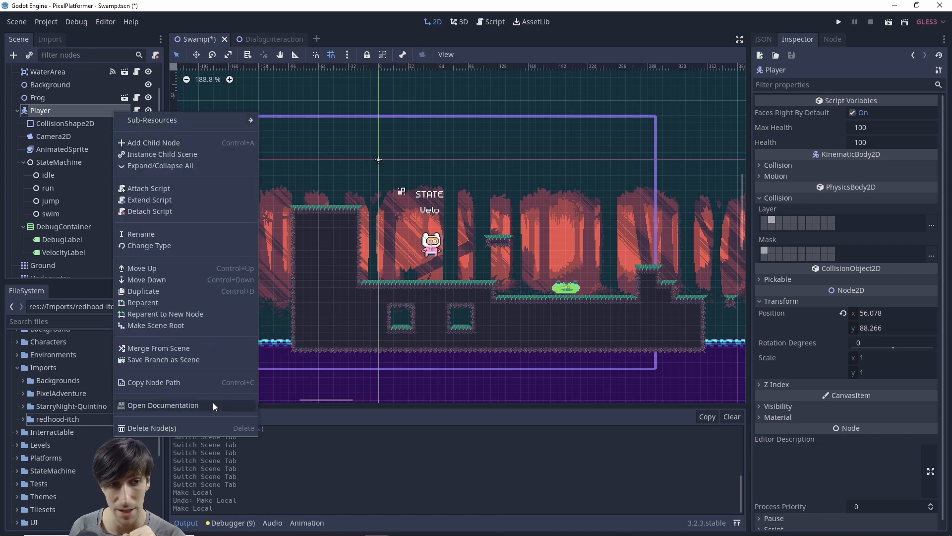
{"action": "left_click", "coordinate": [162, 359]}
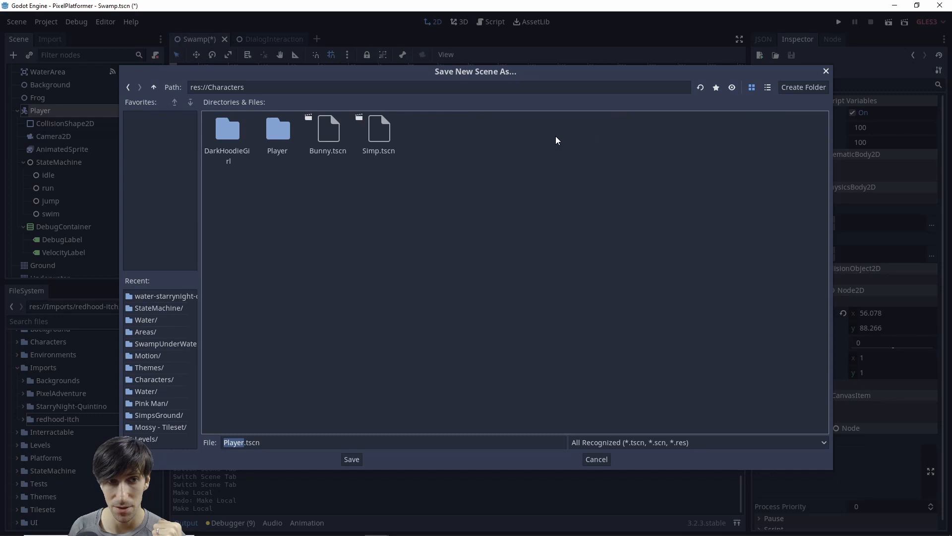
{"action": "double_click", "coordinate": [277, 127]}
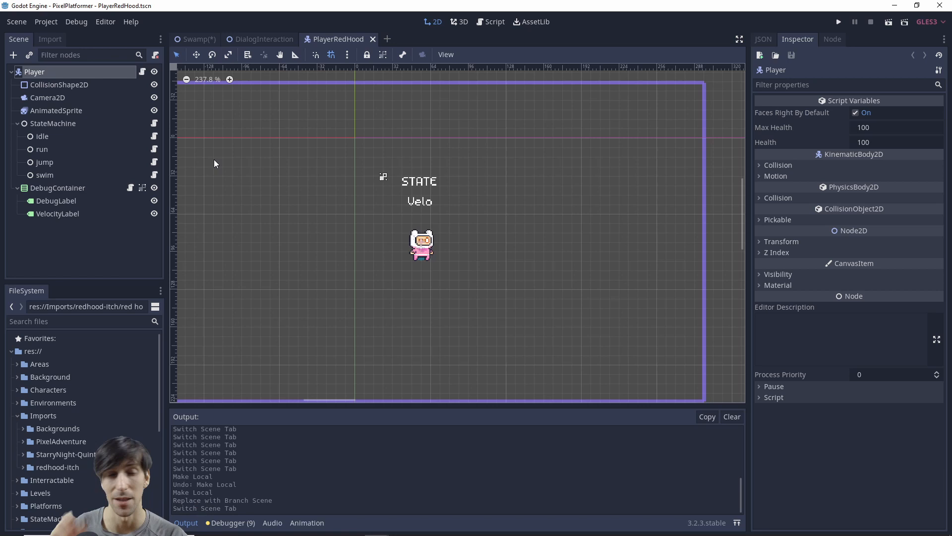
- Inspect the StateMachine, then show the AnimatedSprite's SpriteFrames with fall, idle, jump, run and swim
{"action": "left_click", "coordinate": [53, 124]}
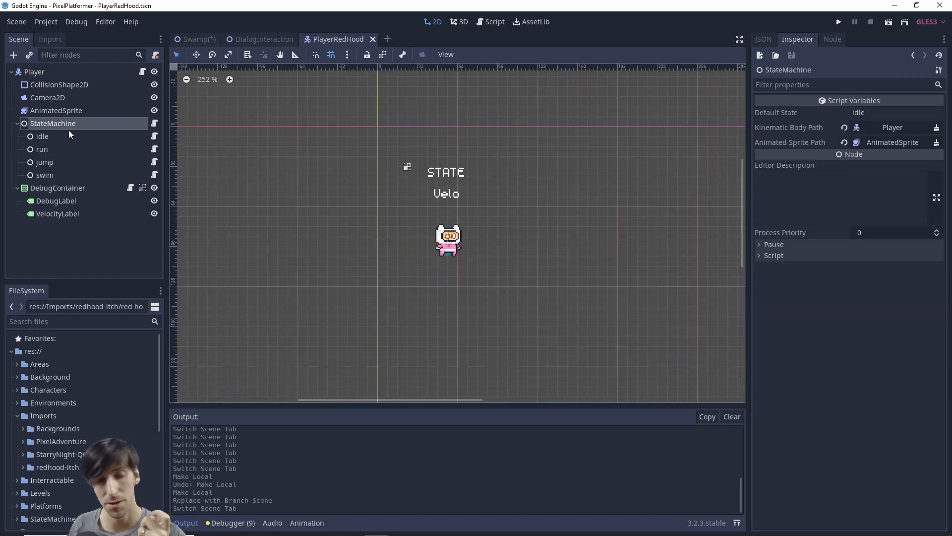
{"action": "mouse_move", "coordinate": [53, 123]}
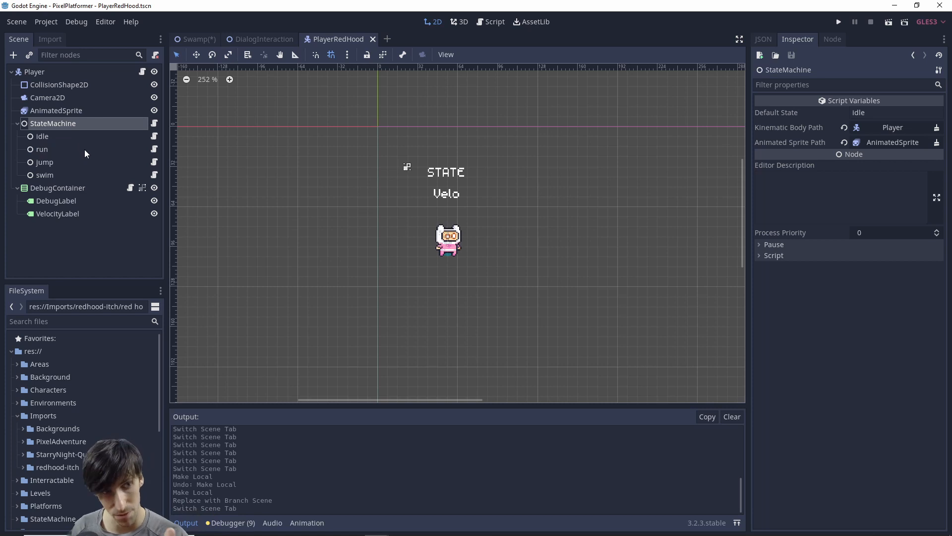
{"action": "mouse_move", "coordinate": [84, 165]}
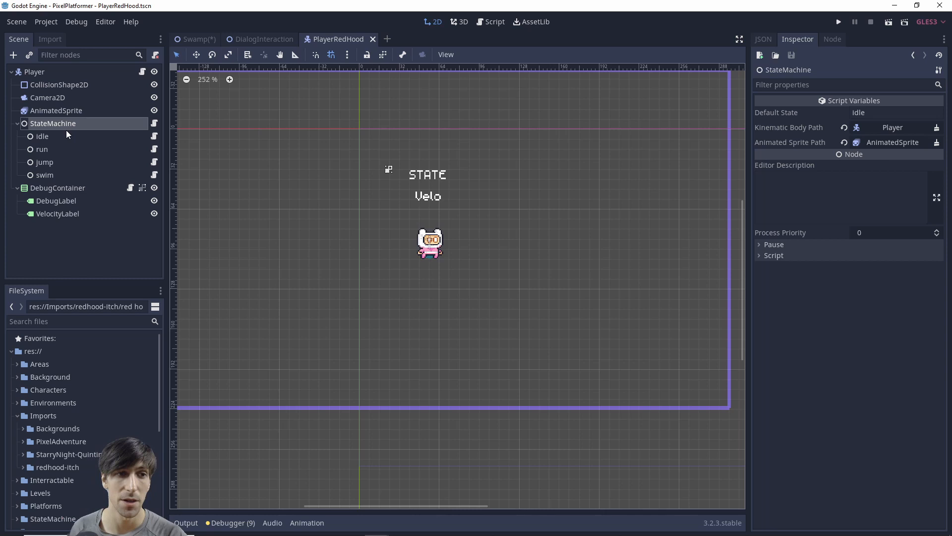
{"action": "left_click", "coordinate": [56, 110]}
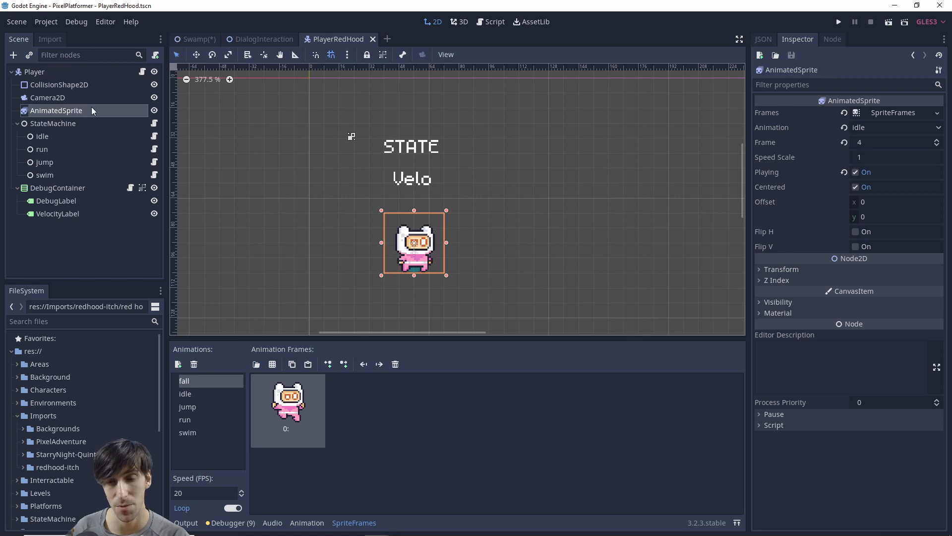
- Review the idle, swim and fall frames and expand the redhood-itch asset folder
{"action": "left_click", "coordinate": [185, 394]}
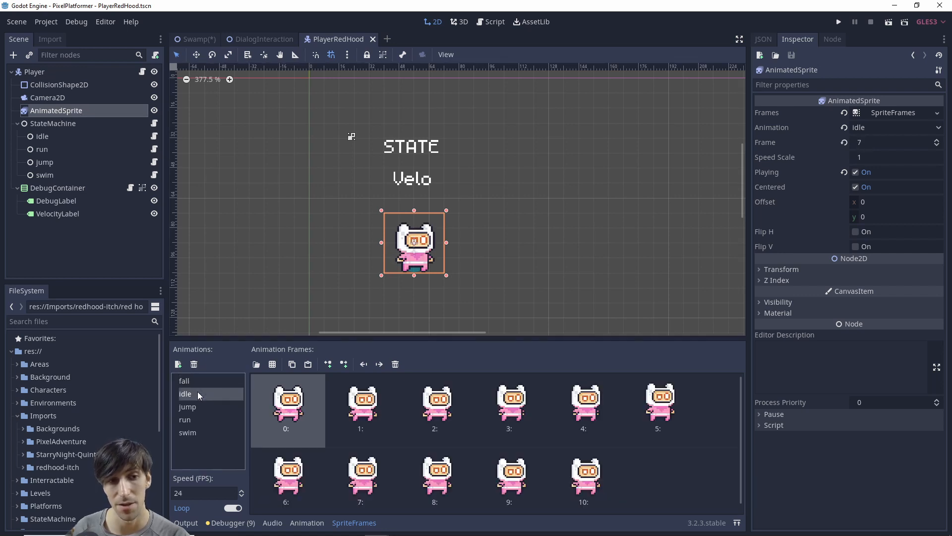
{"action": "left_click", "coordinate": [187, 432]}
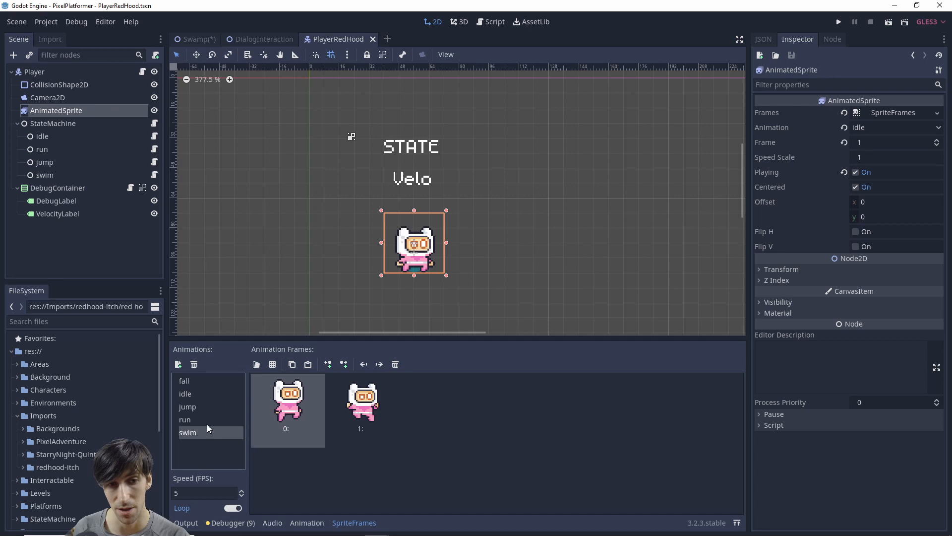
{"action": "left_click", "coordinate": [183, 380]}
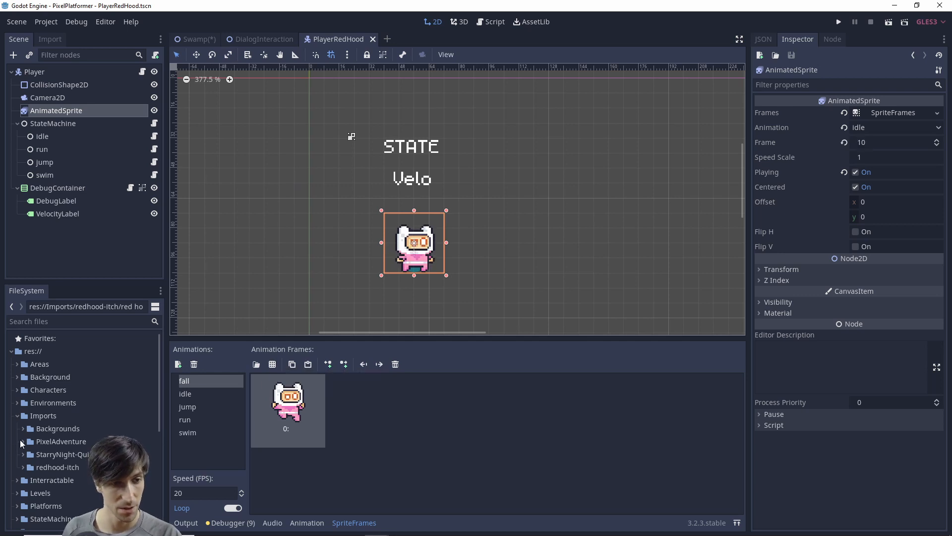
{"action": "left_click", "coordinate": [57, 418]}
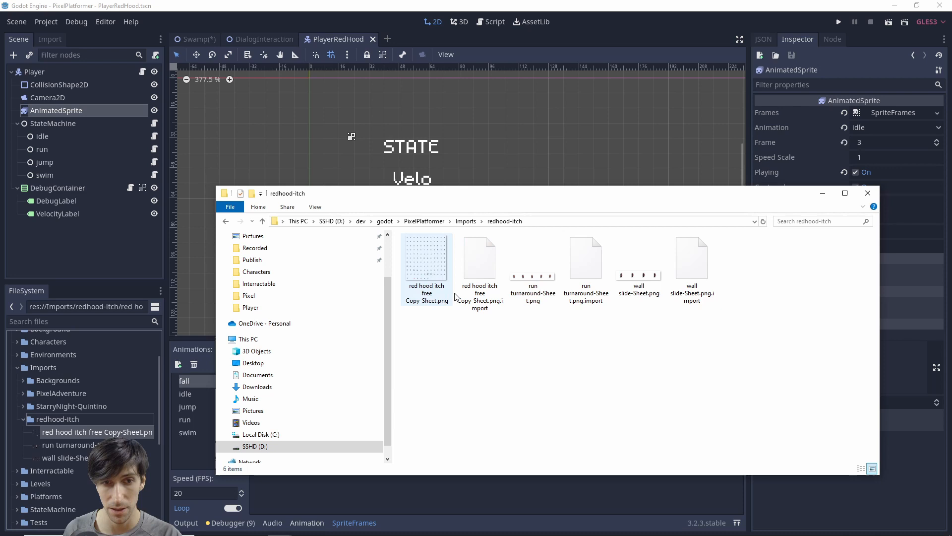
- Open red hood itch free Copy-Sheet.png in Photos to check its frames
{"action": "double_click", "coordinate": [426, 254]}
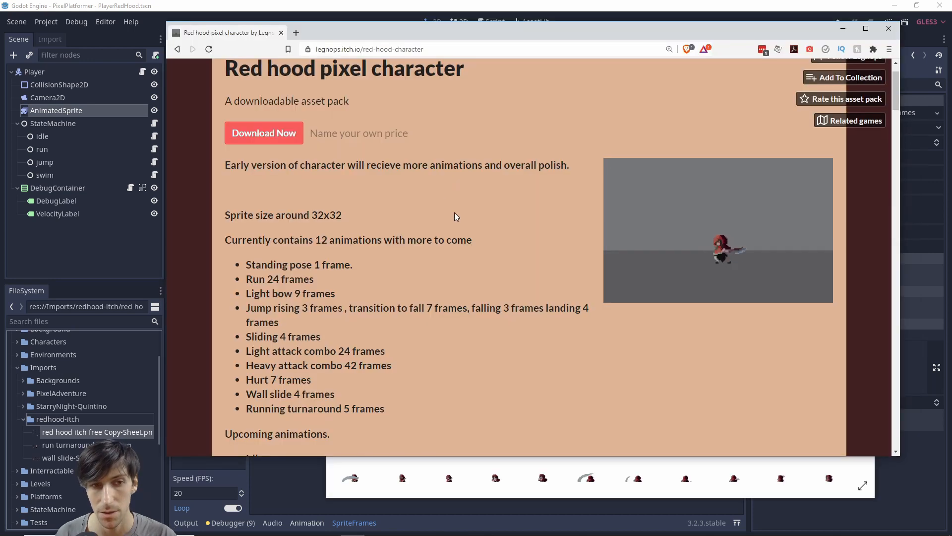
{"action": "mouse_move", "coordinate": [497, 244]}
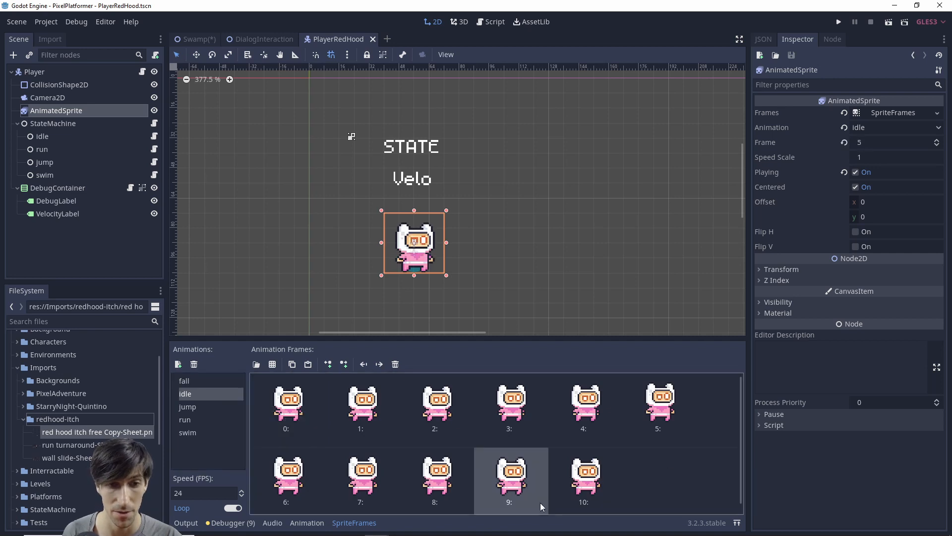
- Delete all old idle frames and begin adding frames from the Red Hood sprite sheet
{"action": "left_click", "coordinate": [286, 406]}
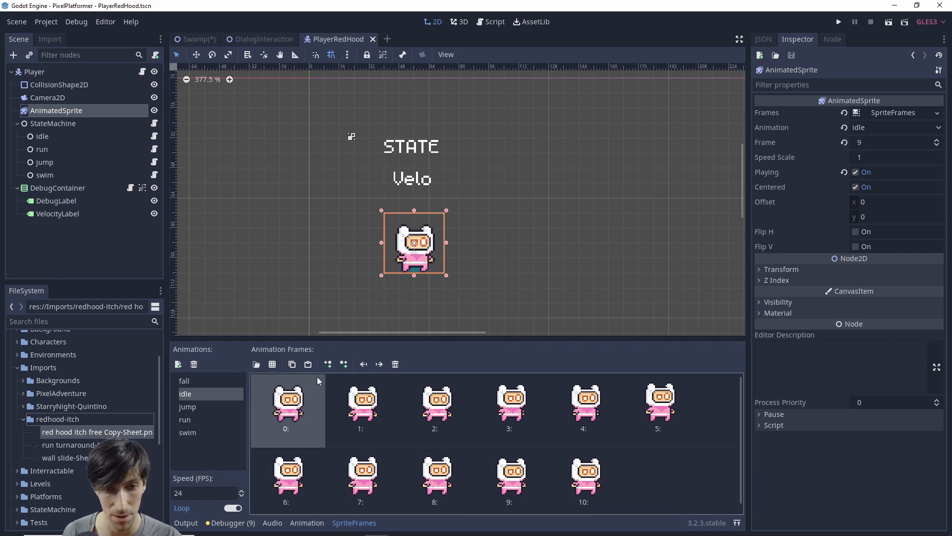
{"action": "left_click", "coordinate": [394, 363]}
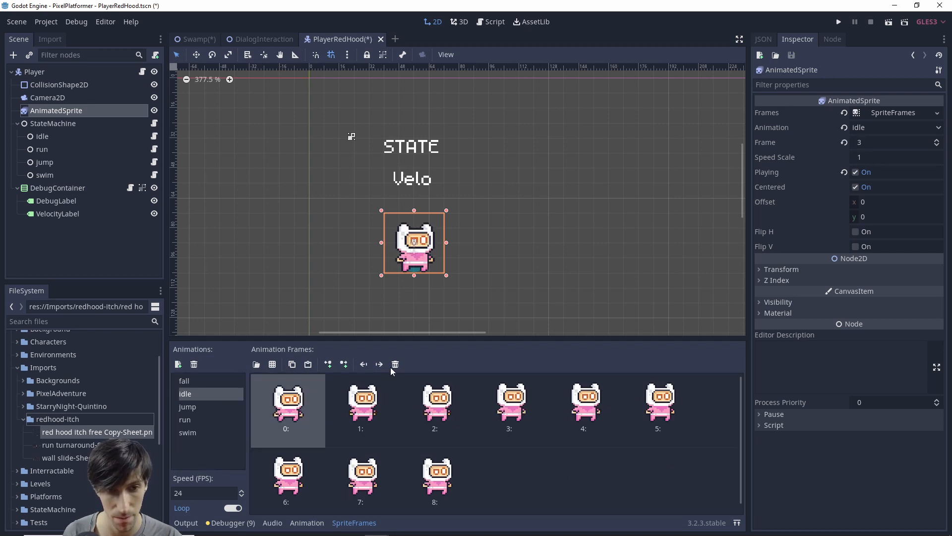
{"action": "left_click", "coordinate": [395, 364]}
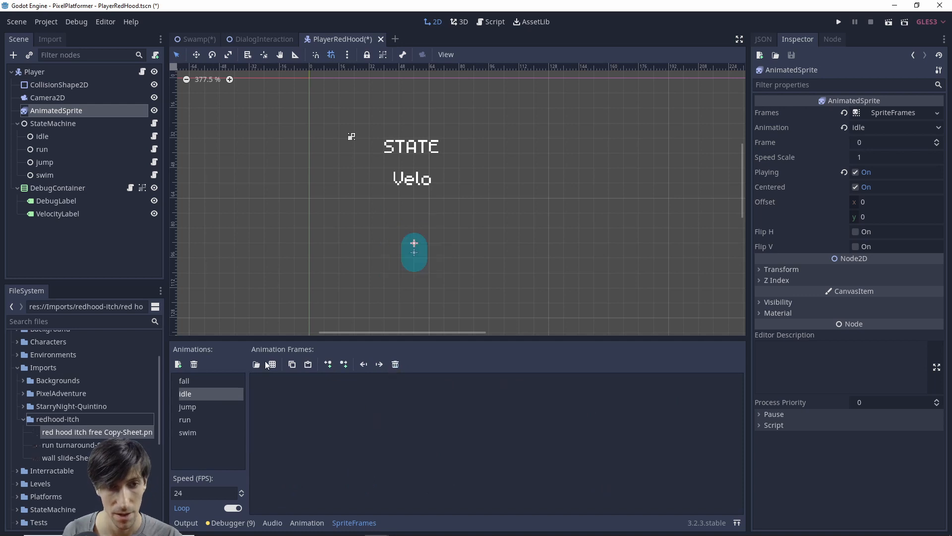
{"action": "left_click", "coordinate": [256, 363]}
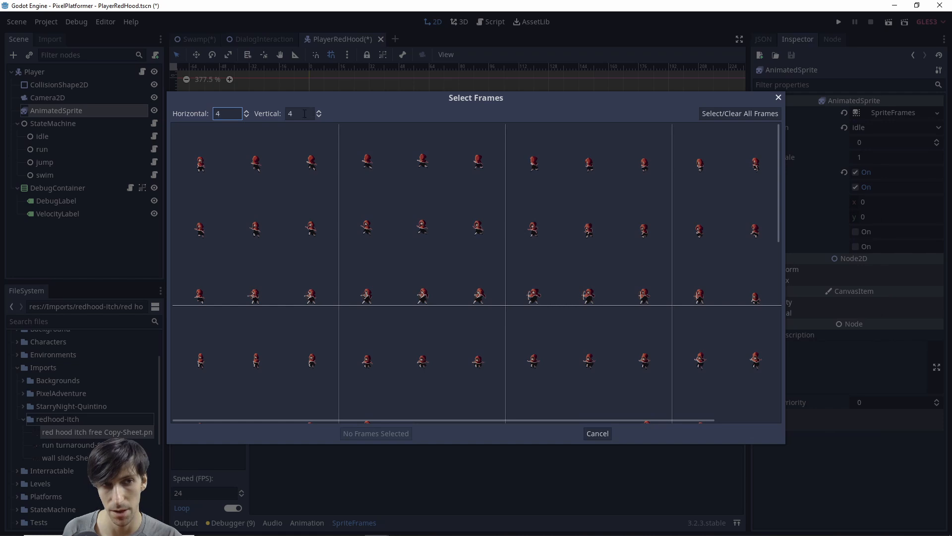
- Split the sheet into a 12 by 11 grid and add the first standing frame to idle, then select run
{"action": "left_click", "coordinate": [299, 113]}
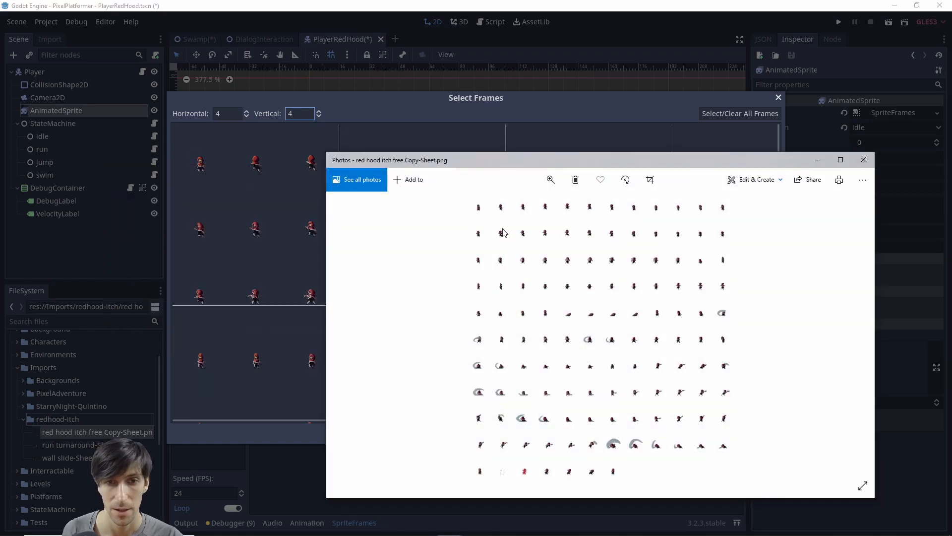
{"action": "mouse_move", "coordinate": [480, 216]}
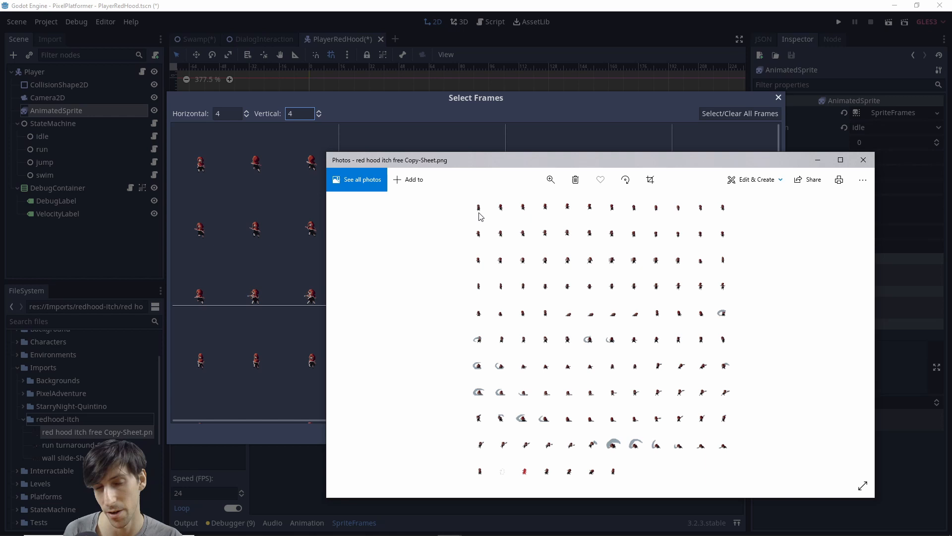
{"action": "mouse_move", "coordinate": [688, 214]}
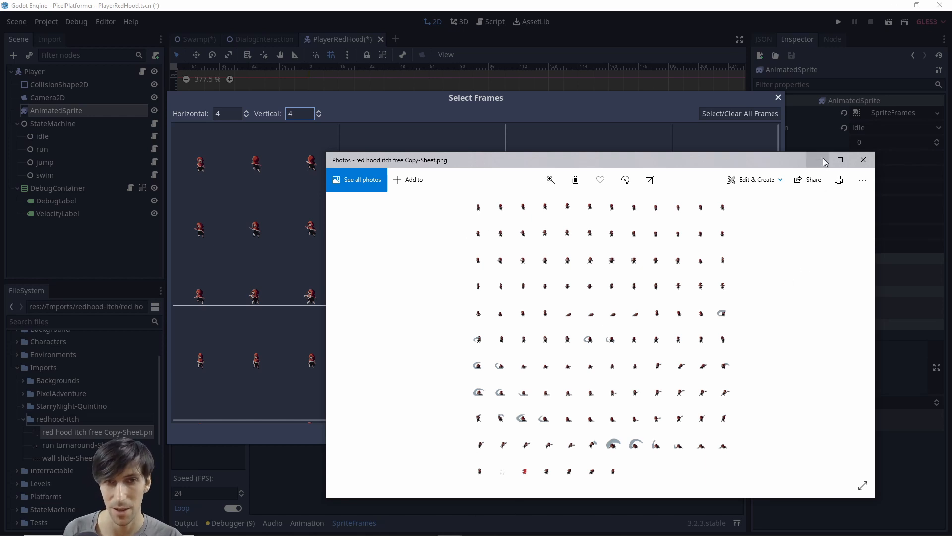
{"action": "left_click", "coordinate": [227, 114]}
{"action": "type", "text": "12"}
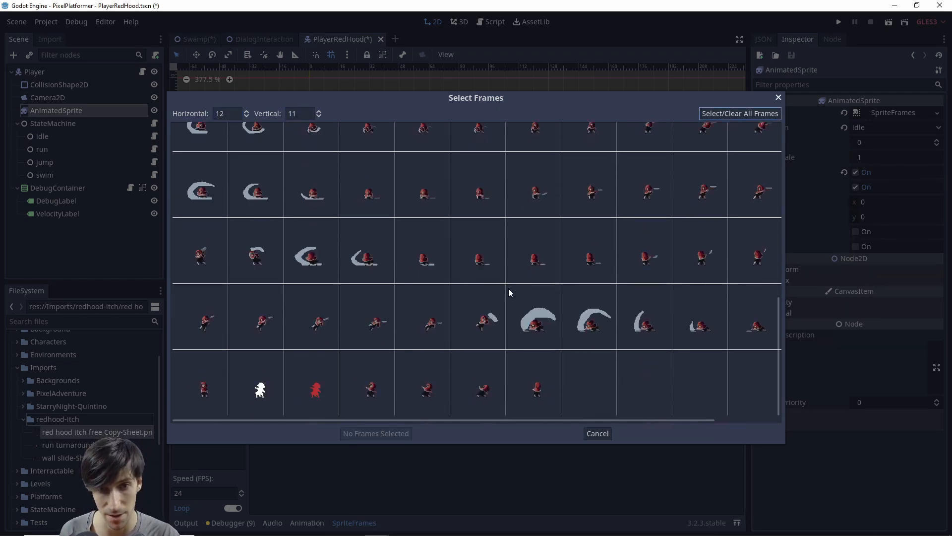
{"action": "mouse_move", "coordinate": [592, 288]}
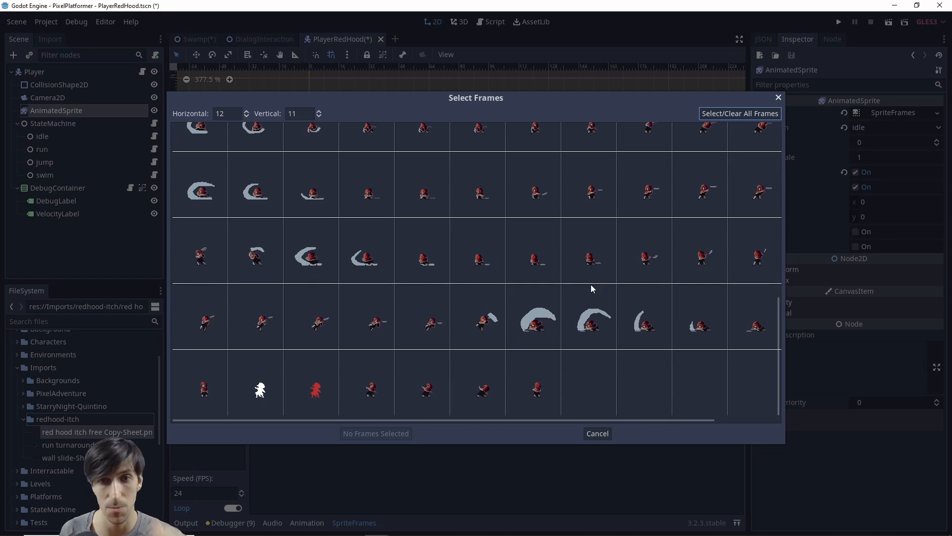
{"action": "scroll", "scroll_direction": "down", "scroll_amount": 3}
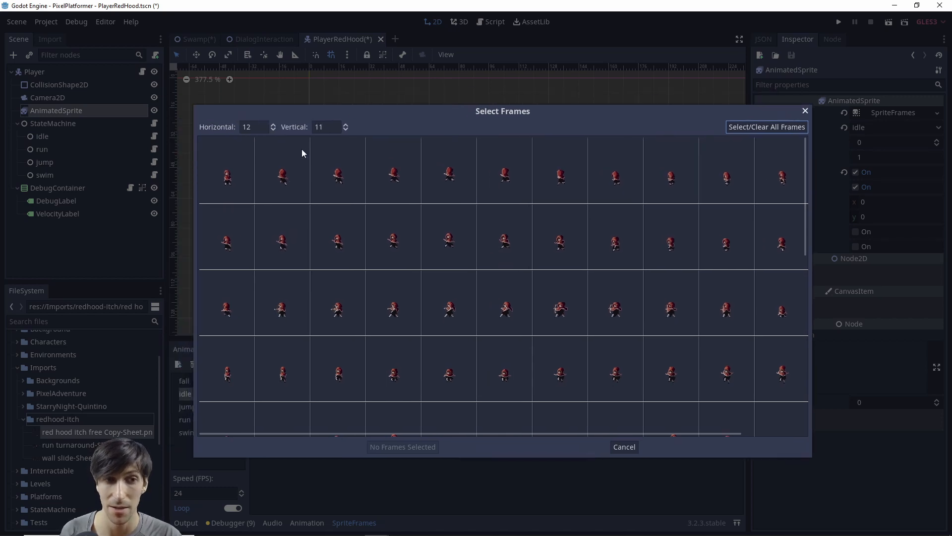
{"action": "left_click", "coordinate": [226, 176]}
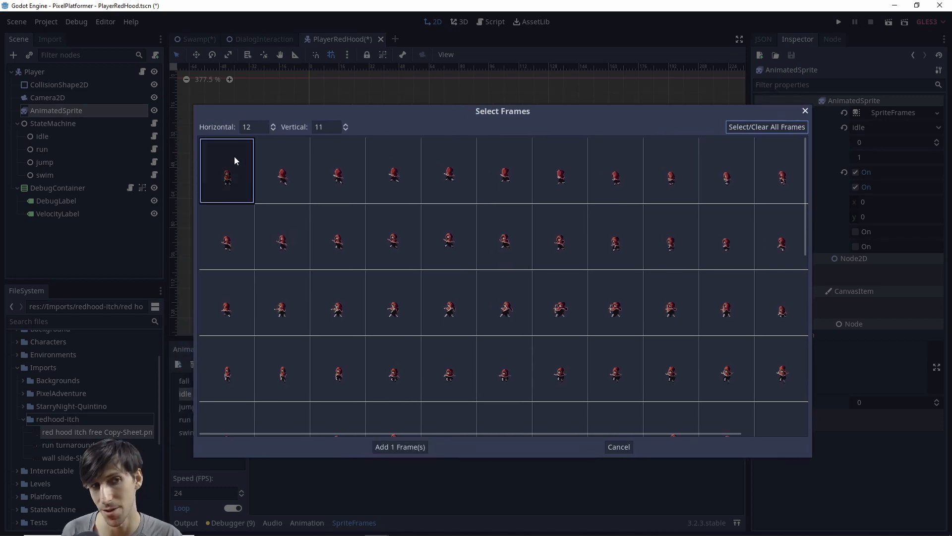
{"action": "left_click", "coordinate": [400, 446]}
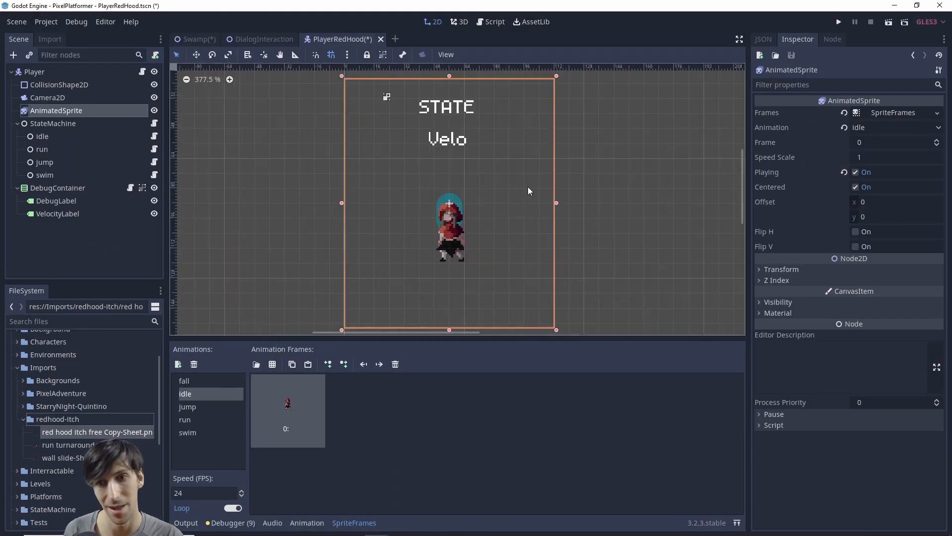
{"action": "double_click", "coordinate": [96, 431]}
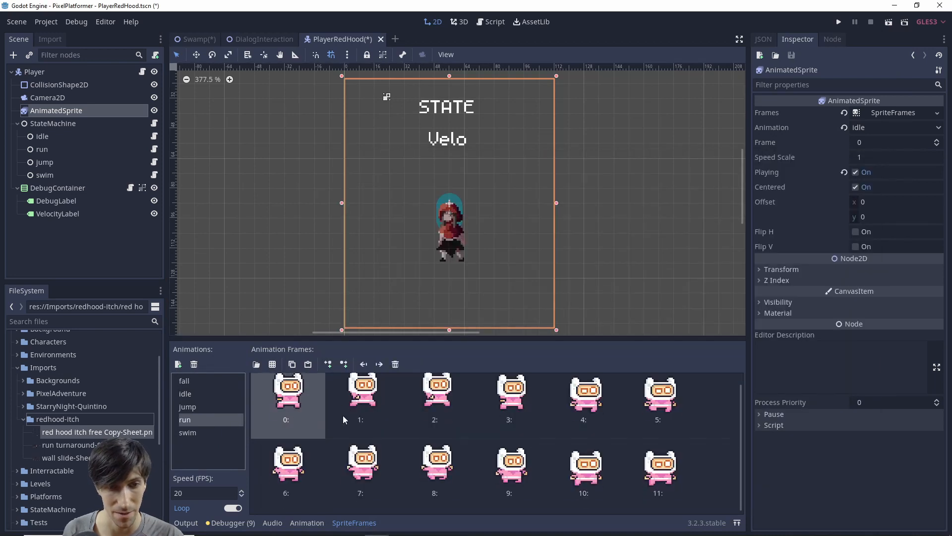
- Delete the placeholder run frames and begin adding frames from the Red Hood sheet
{"action": "left_click", "coordinate": [395, 364]}
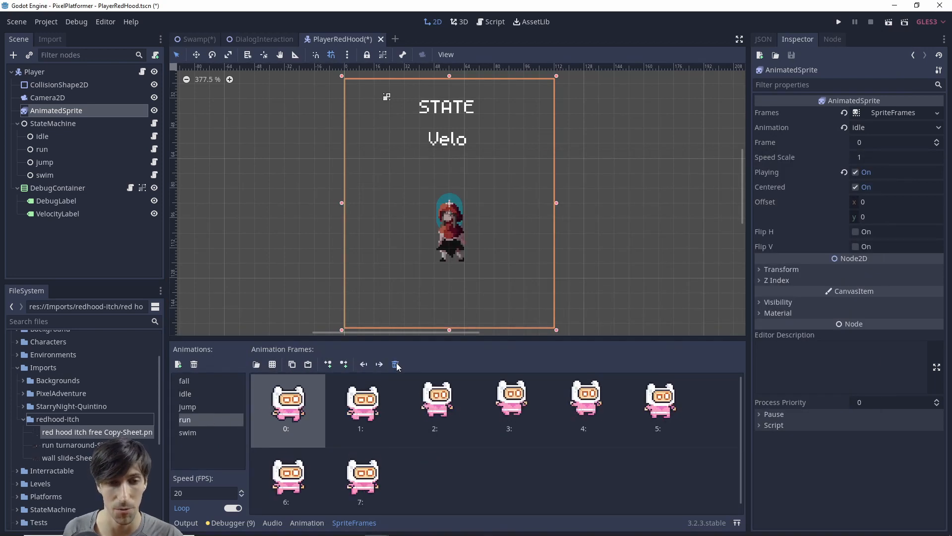
{"action": "left_click", "coordinate": [395, 364]}
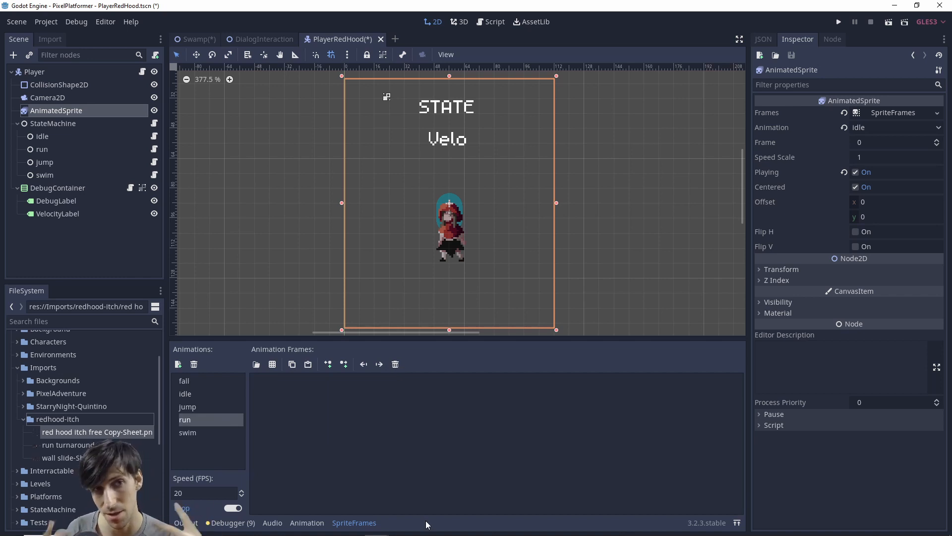
{"action": "mouse_move", "coordinate": [479, 420]}
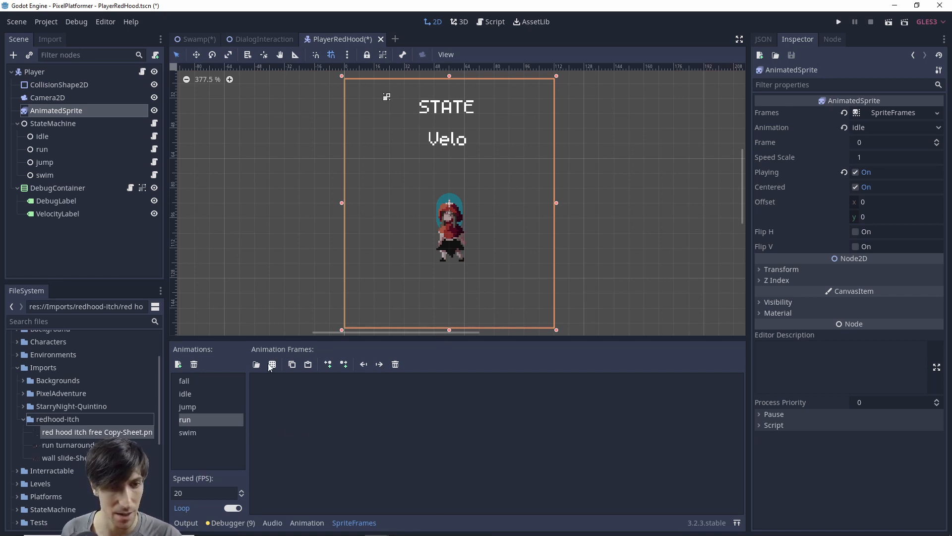
{"action": "left_click", "coordinate": [272, 363]}
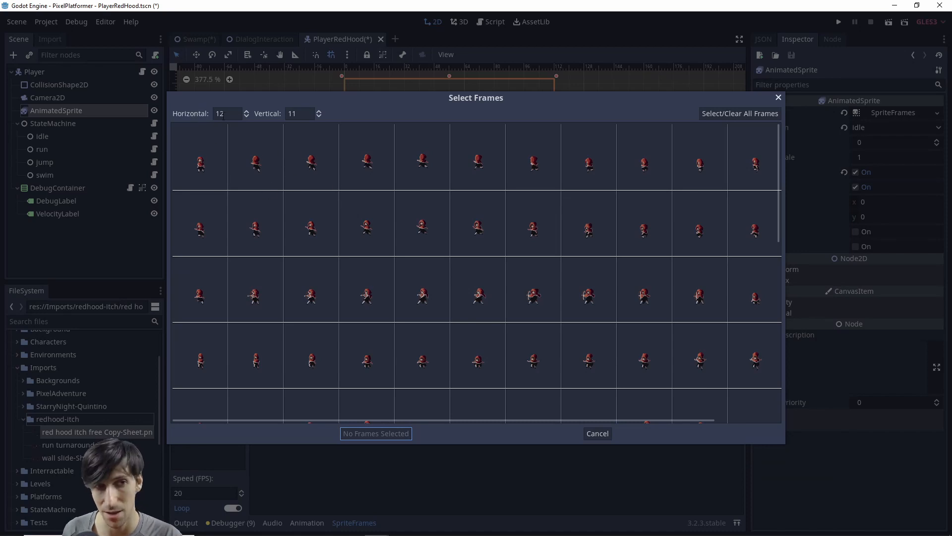
- Select the 24 running frames on the 12 by 11 grid, excluding the first standing pose, and add them
{"action": "left_click", "coordinate": [298, 114]}
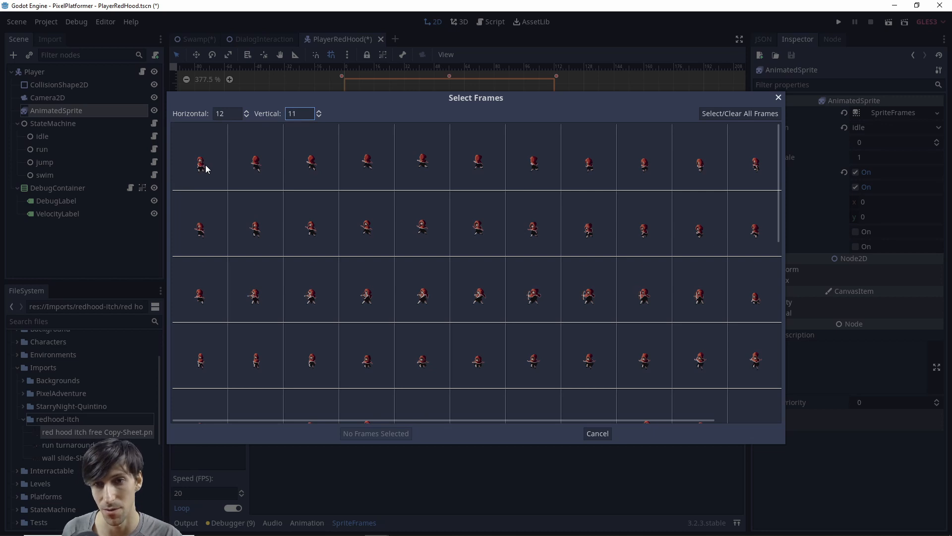
{"action": "left_click_drag", "start_coordinate": [199, 161], "coordinate": [588, 229]}
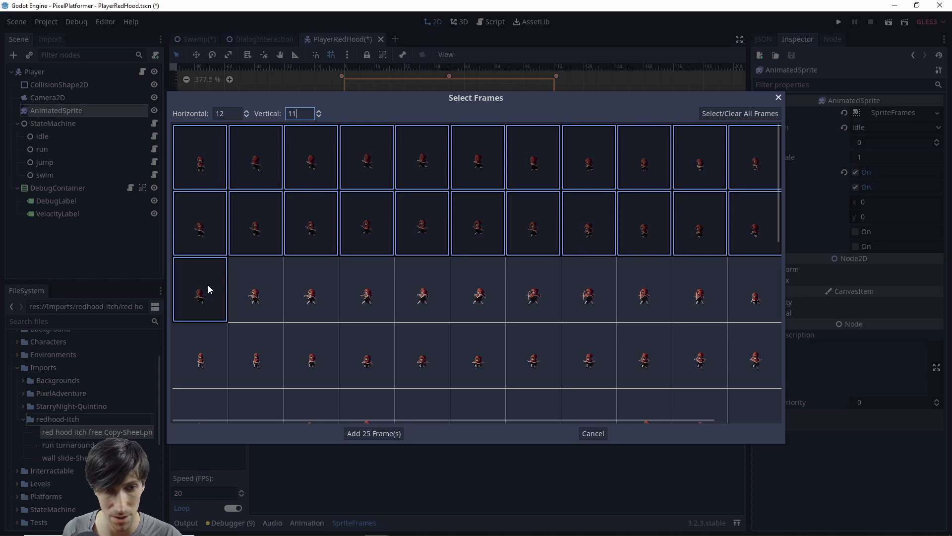
{"action": "left_click", "coordinate": [199, 157]}
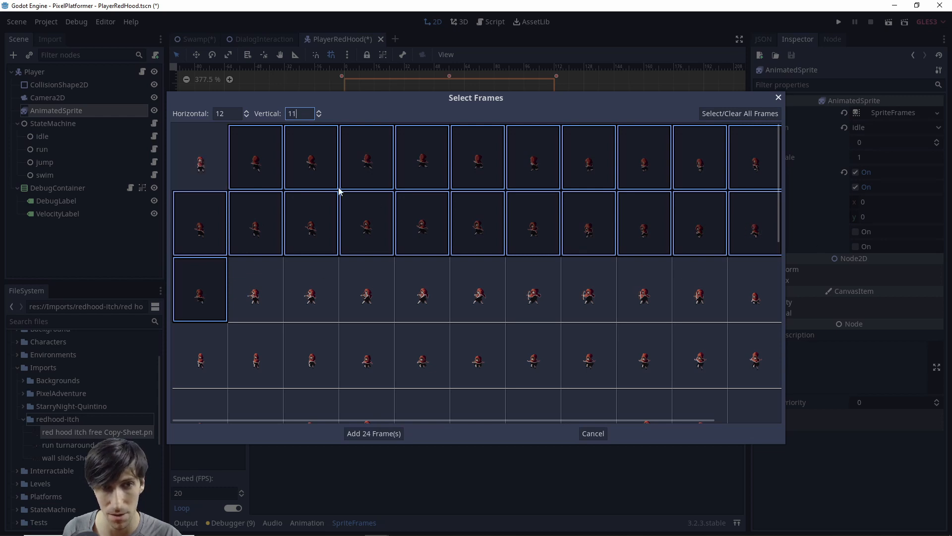
{"action": "left_click", "coordinate": [373, 433]}
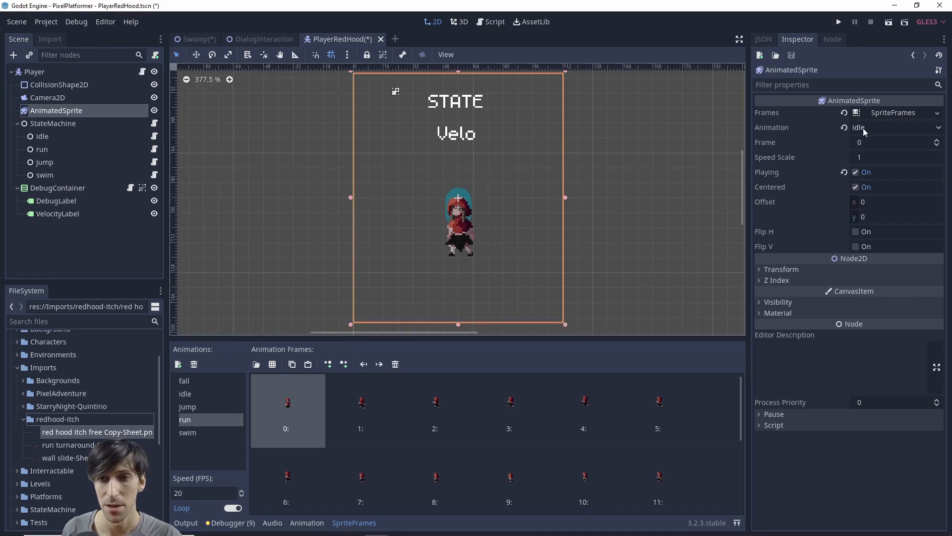
- Set the sprite's previewed Animation to run
{"action": "left_click", "coordinate": [895, 127]}
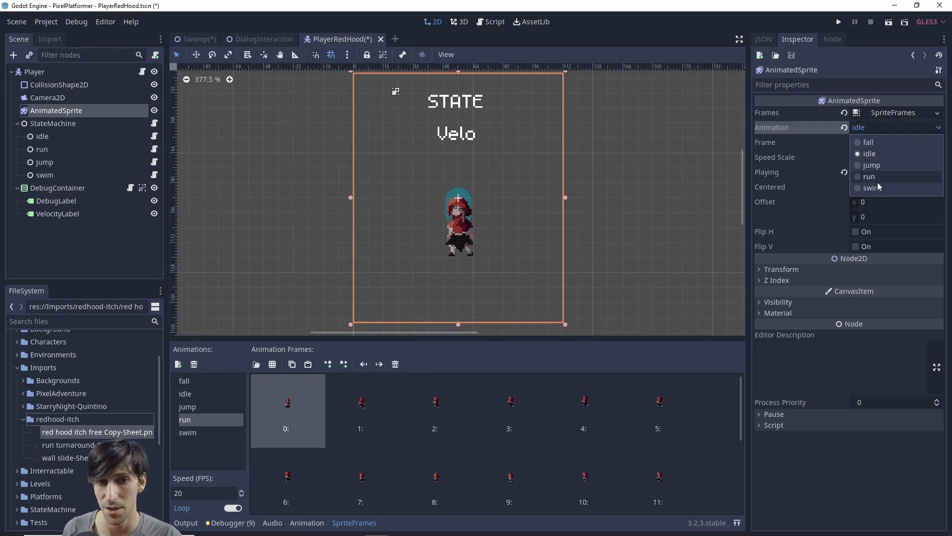
{"action": "left_click", "coordinate": [870, 176]}
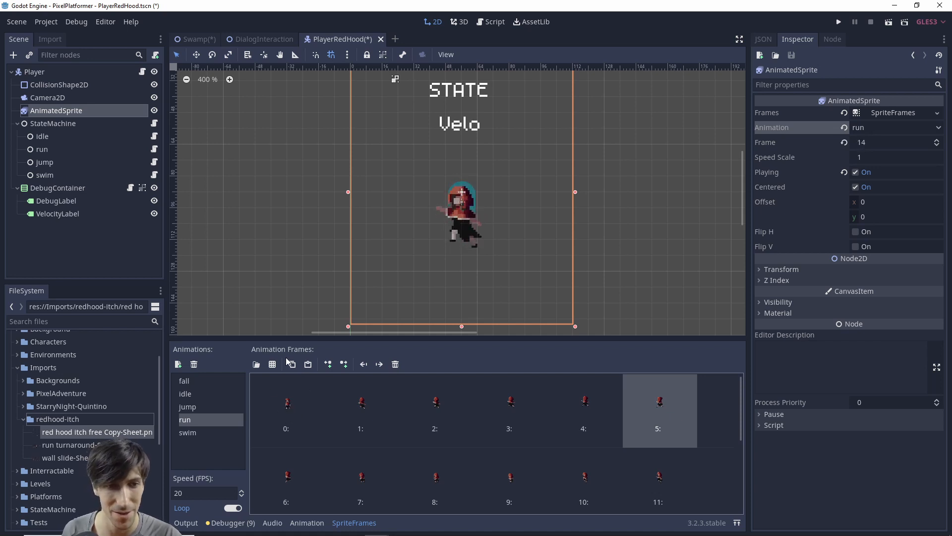
{"action": "mouse_move", "coordinate": [273, 363]}
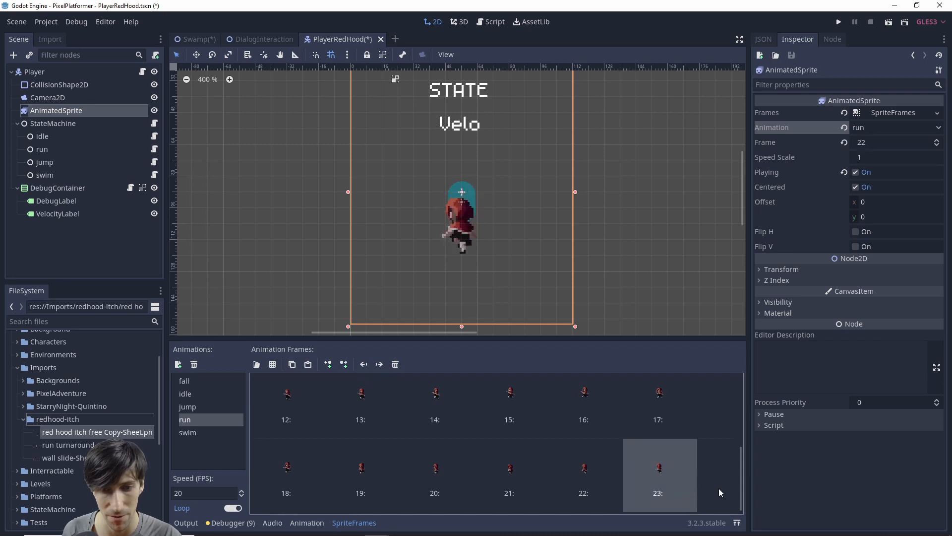
{"action": "left_click", "coordinate": [272, 363]}
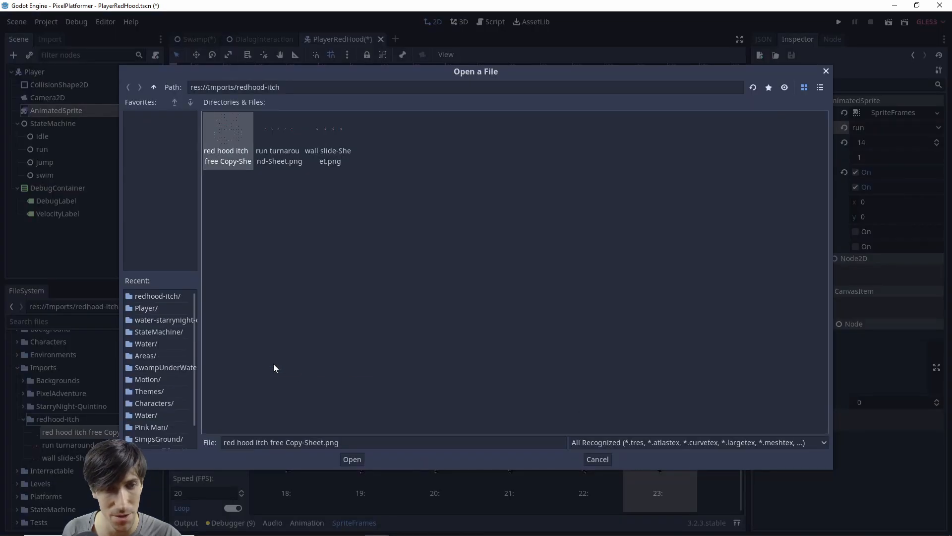
- Load the Red Hood sheet again and add one more selected frame to run
{"action": "left_click", "coordinate": [352, 458]}
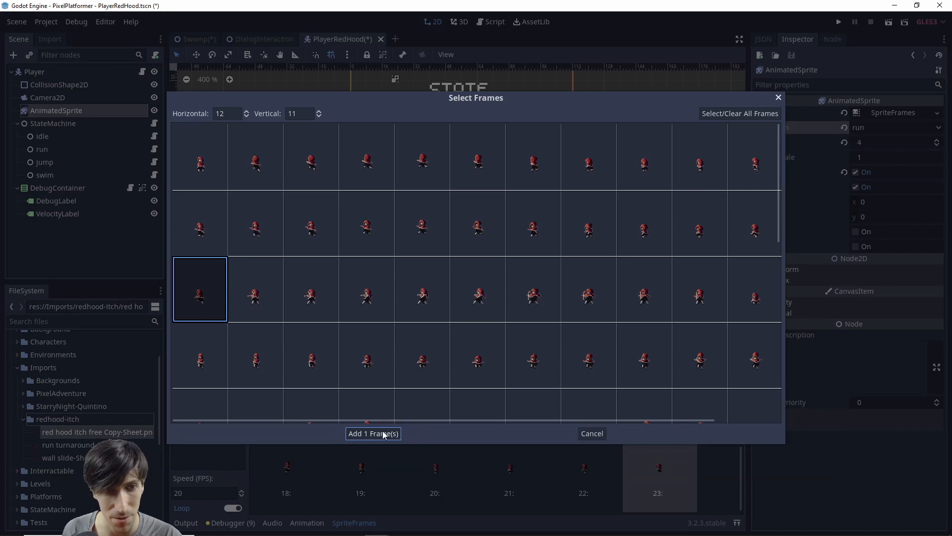
{"action": "left_click", "coordinate": [373, 433]}
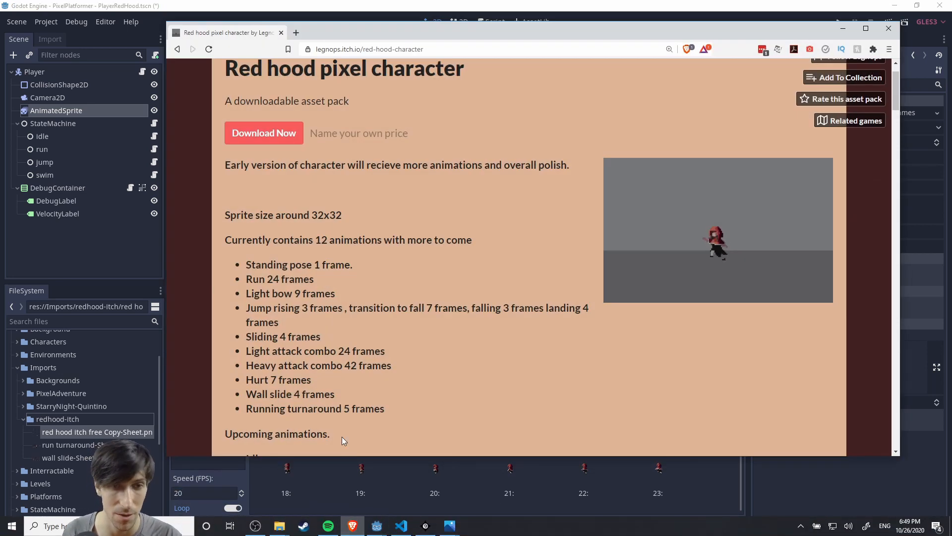
- Scroll the itch.io Red Hood page to the list of animations and frame counts
{"action": "scroll", "scroll_direction": "down", "scroll_amount": 3}
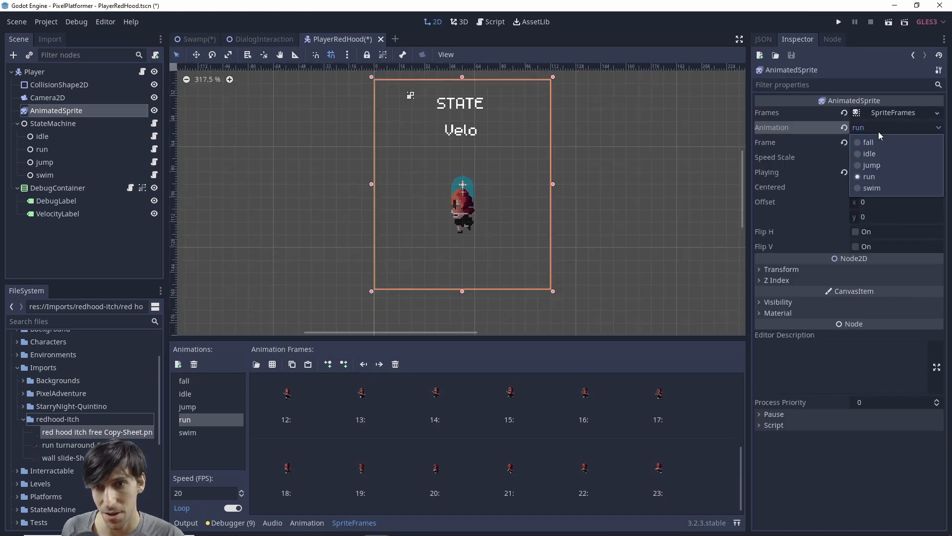
- Keep run previewing on the sprite and create a new light_bow animation
{"action": "left_click", "coordinate": [869, 153]}
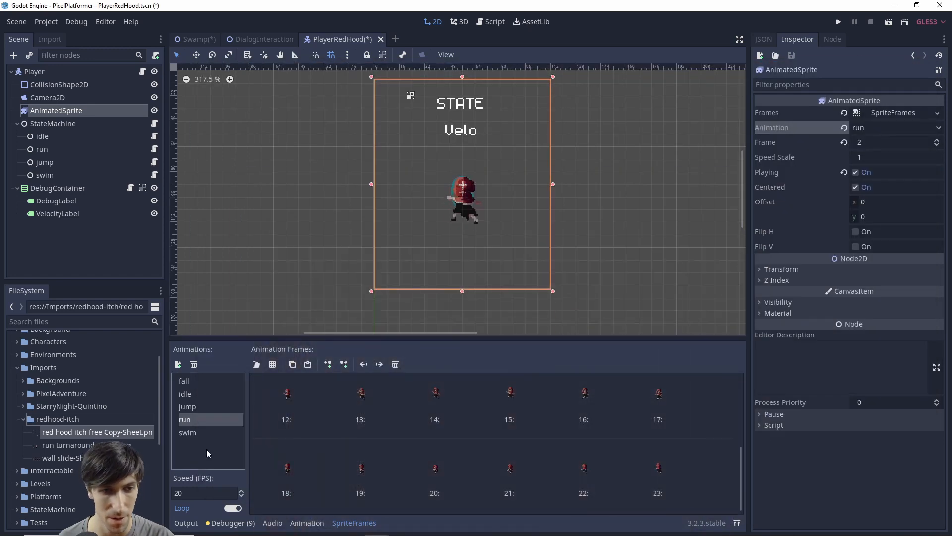
{"action": "left_click", "coordinate": [178, 363]}
{"action": "type", "text": "light_bow"}
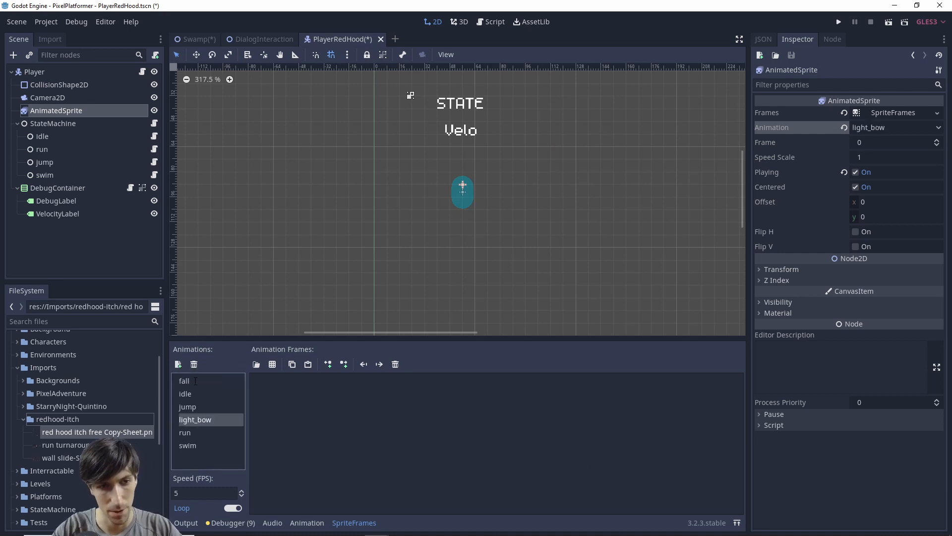
- Add the nine bow-shooting frames from the sheet's third row to light_bow
{"action": "left_click", "coordinate": [256, 363]}
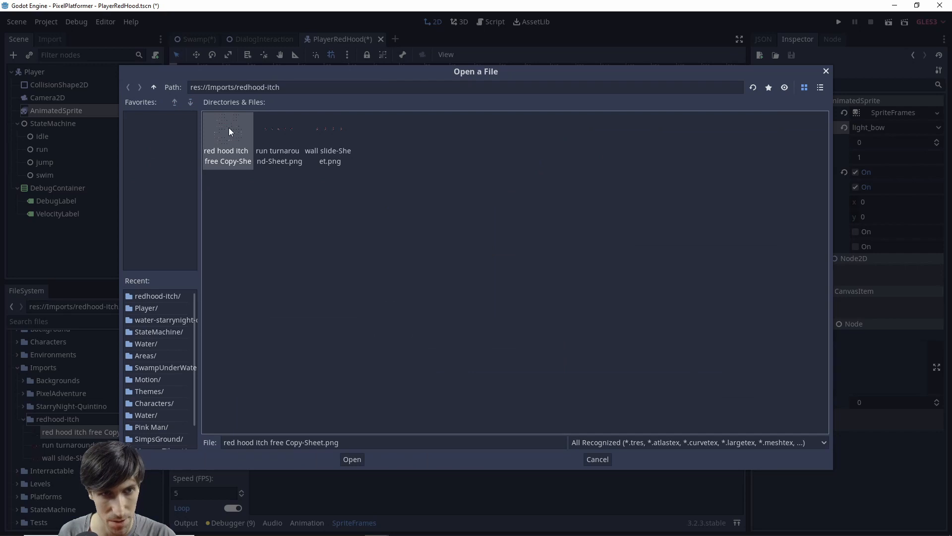
{"action": "left_click", "coordinate": [352, 458]}
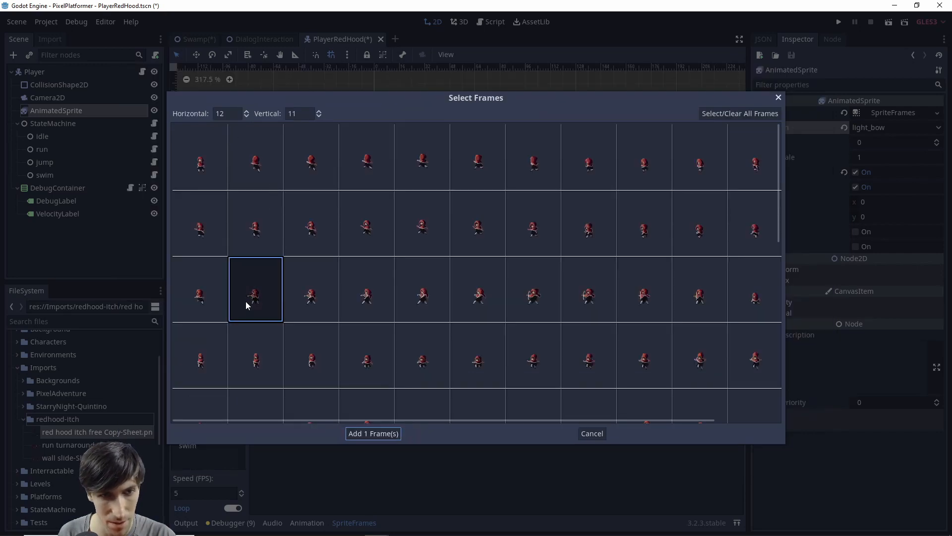
{"action": "left_click_drag", "start_coordinate": [255, 289], "coordinate": [699, 289]}
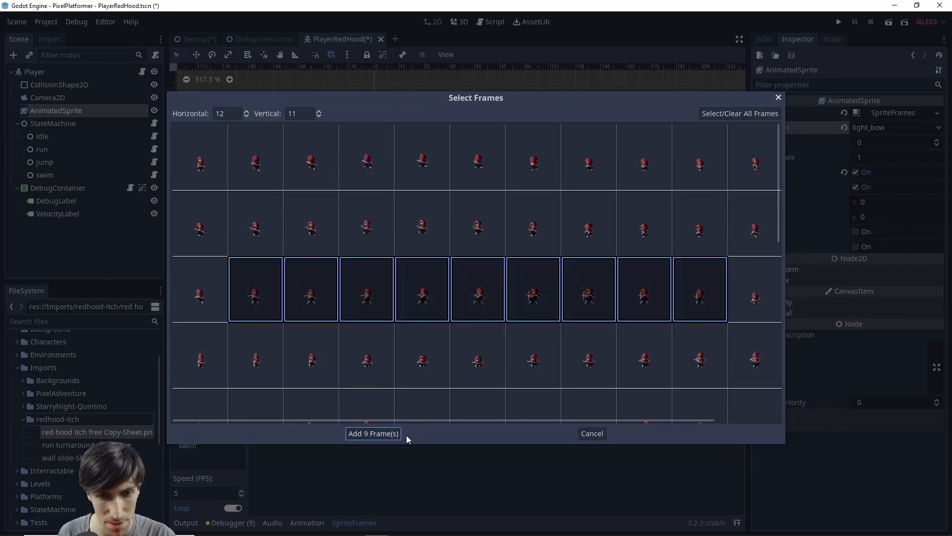
{"action": "left_click", "coordinate": [373, 433]}
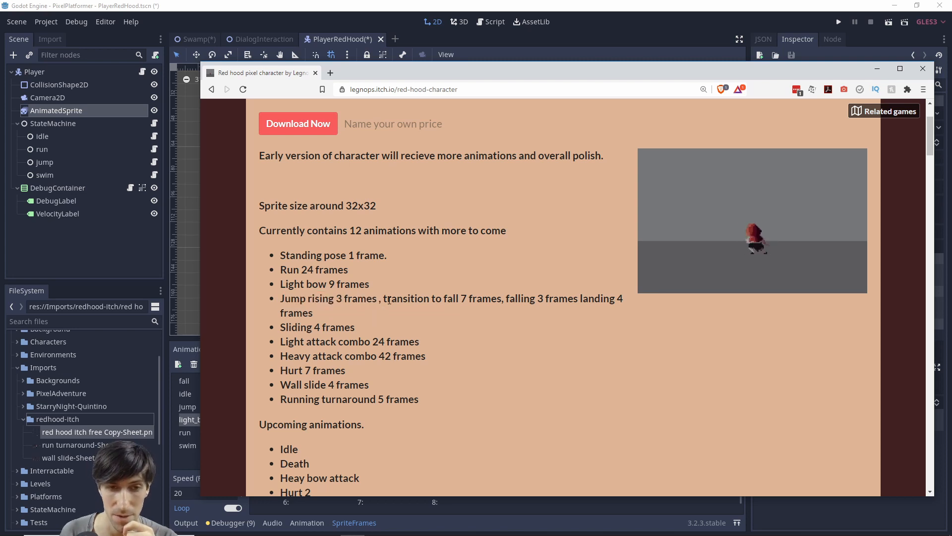
- Highlight the jump rising, transition to fall, falling and landing frame counts on the itch.io page
{"action": "left_click_drag", "start_coordinate": [280, 298], "coordinate": [381, 298]}
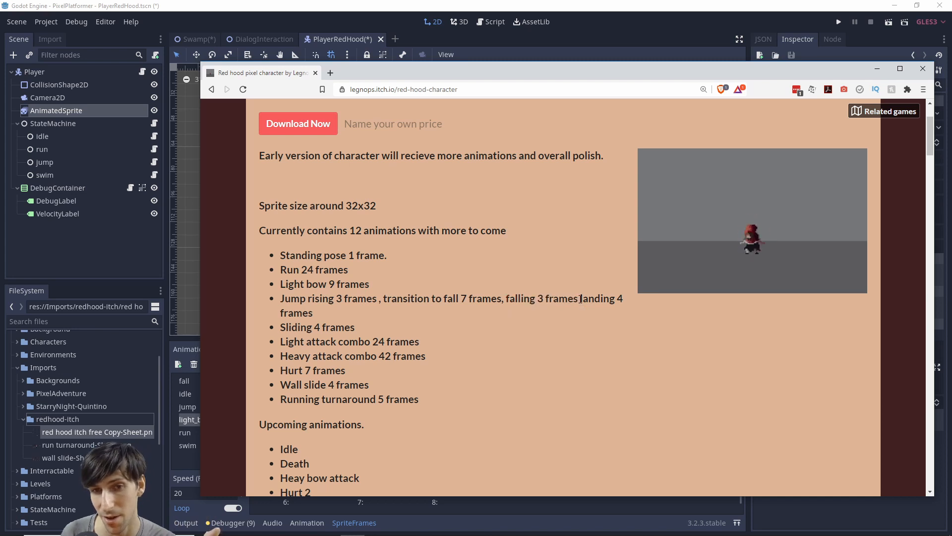
{"action": "left_click_drag", "start_coordinate": [580, 298], "coordinate": [313, 312]}
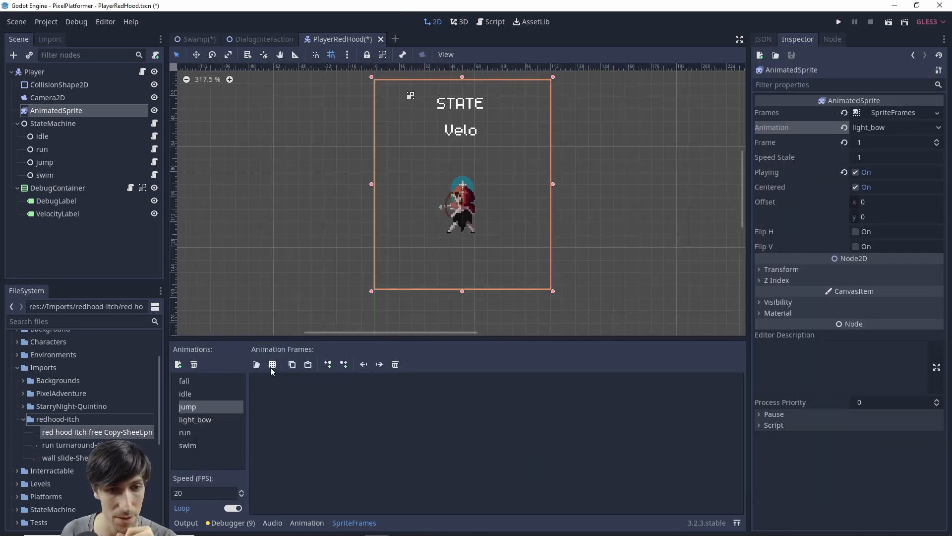
- Add the jump frames from the sheet and stop the jump animation playing in the preview
{"action": "left_click", "coordinate": [257, 365]}
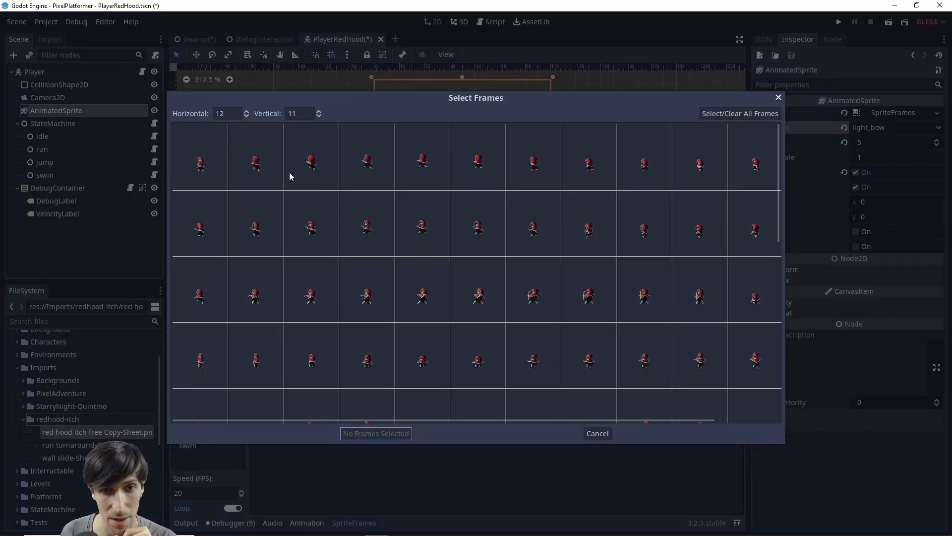
{"action": "left_click", "coordinate": [255, 355]}
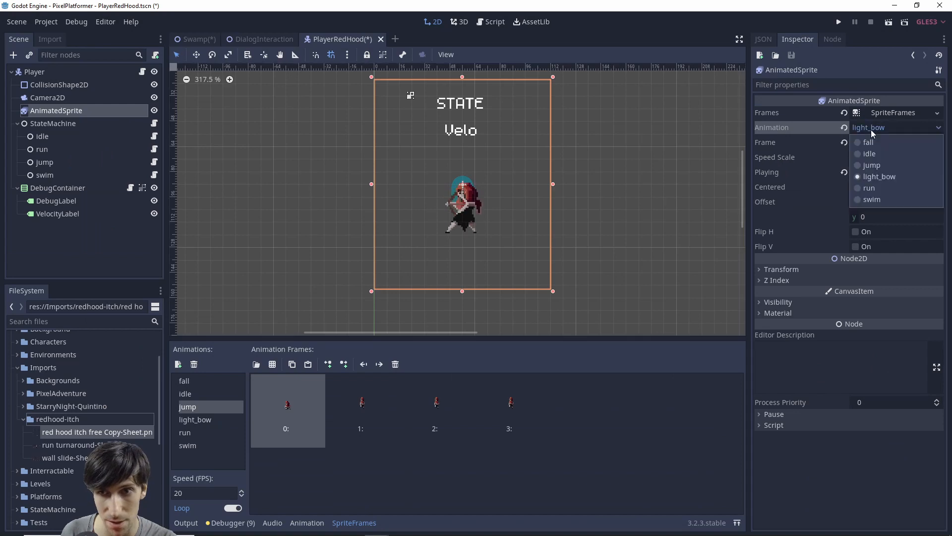
{"action": "left_click", "coordinate": [871, 164]}
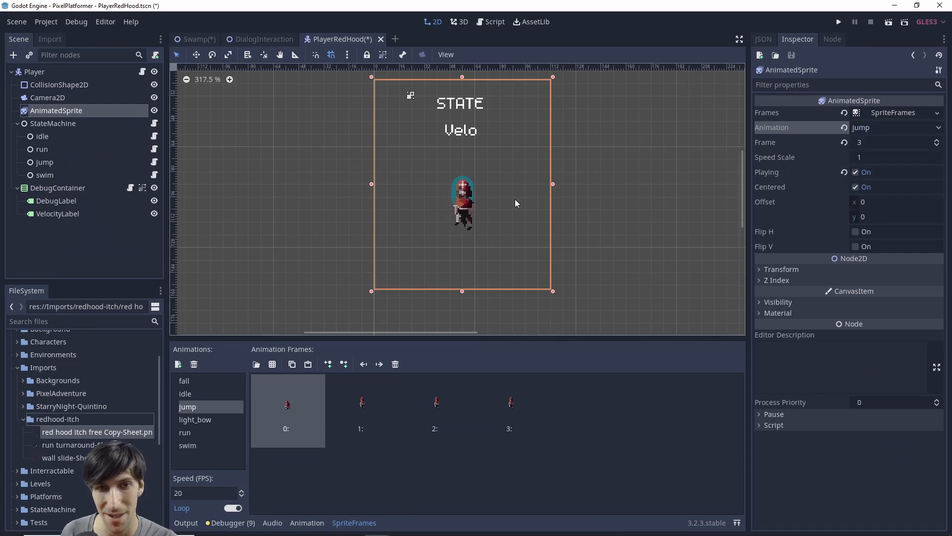
{"action": "left_click", "coordinate": [855, 172]}
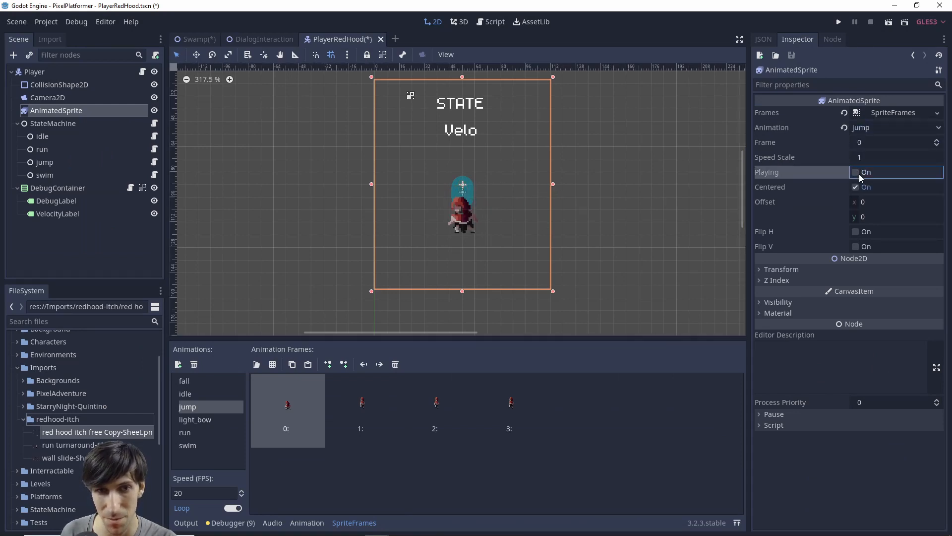
{"action": "left_click", "coordinate": [855, 172]}
{"action": "type", "text": "transition_fall"}
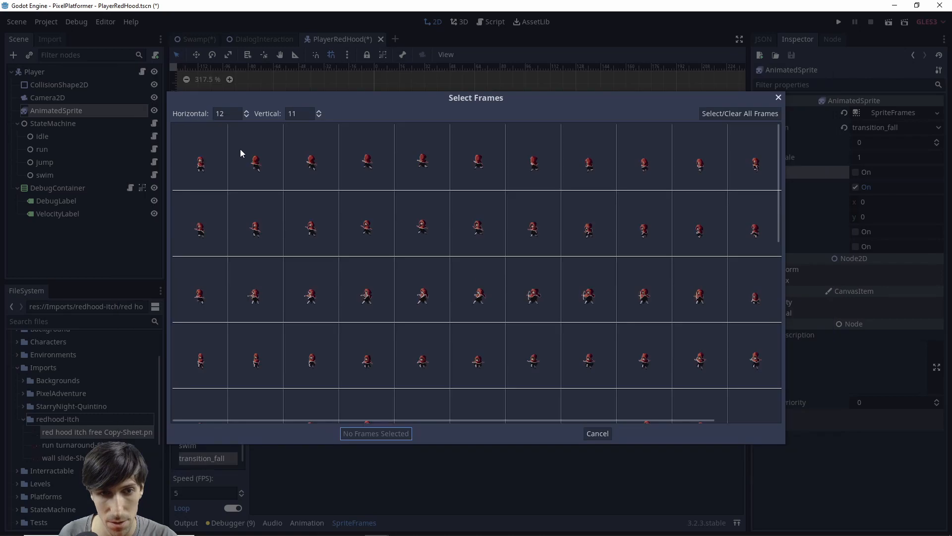
- Add six row-four Red Hood frames to transition_fall, bringing it to seven frames
{"action": "left_click", "coordinate": [311, 357]}
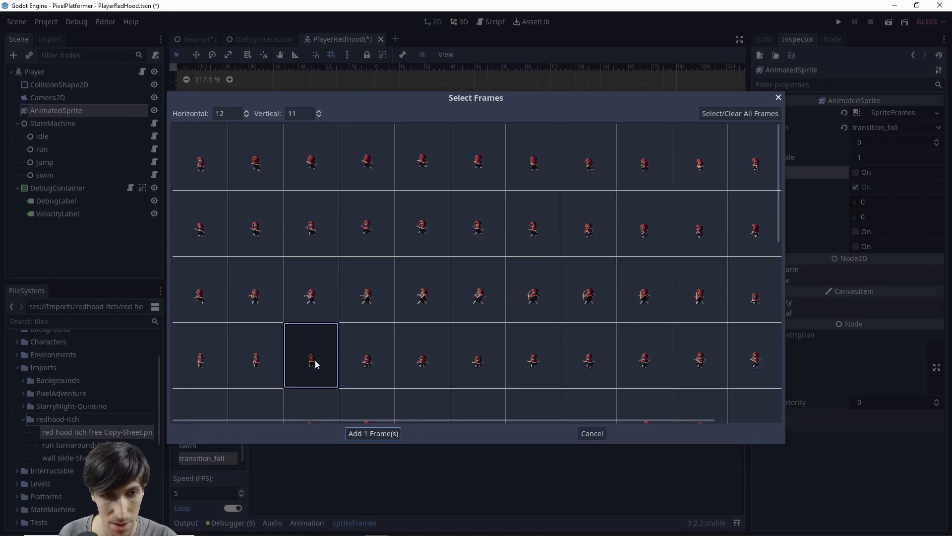
{"action": "left_click_drag", "start_coordinate": [311, 355], "coordinate": [588, 355]}
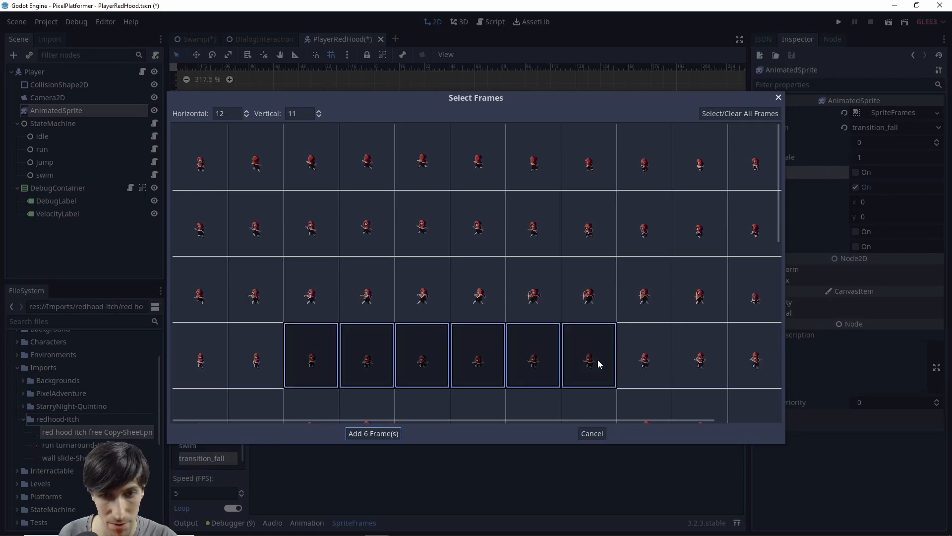
{"action": "left_click", "coordinate": [373, 433]}
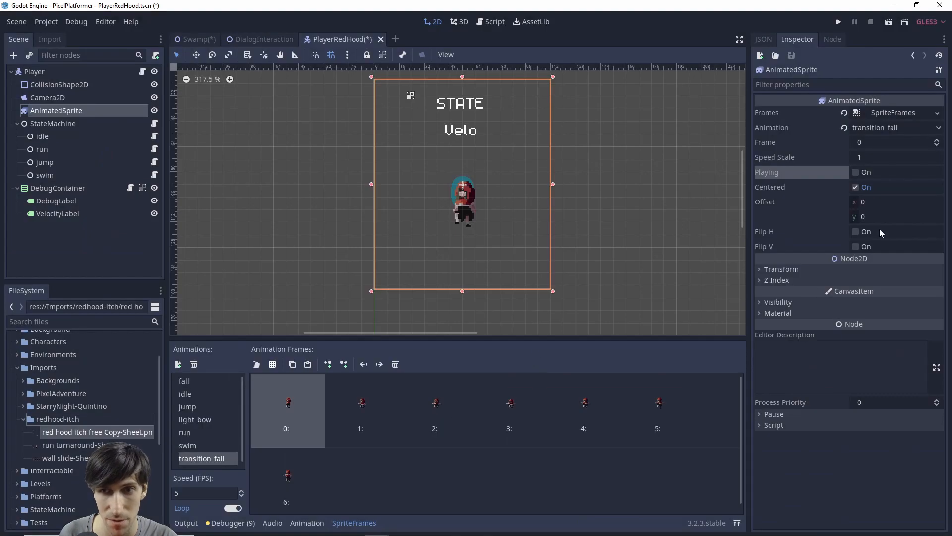
{"action": "left_click", "coordinate": [855, 172]}
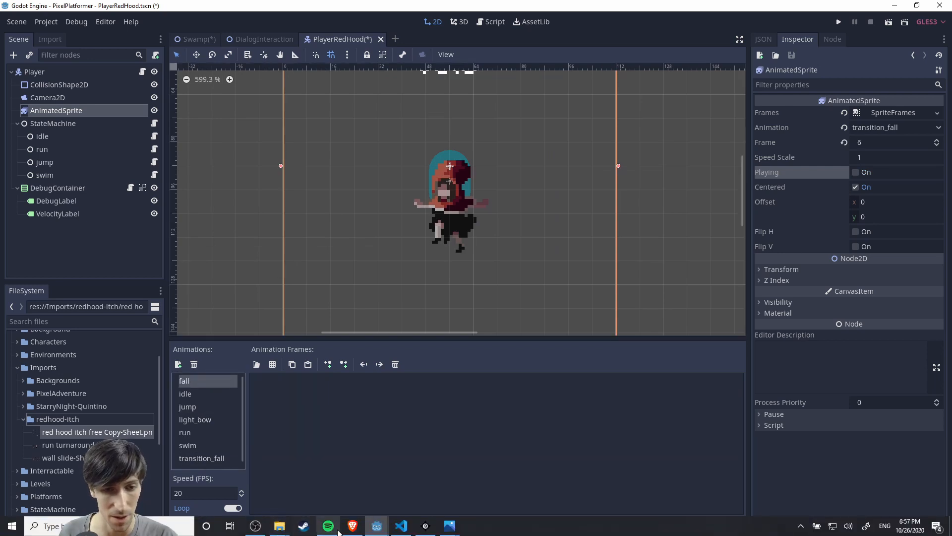
- Add three Red Hood sheet frames to the fall animation
{"action": "left_click", "coordinate": [353, 526]}
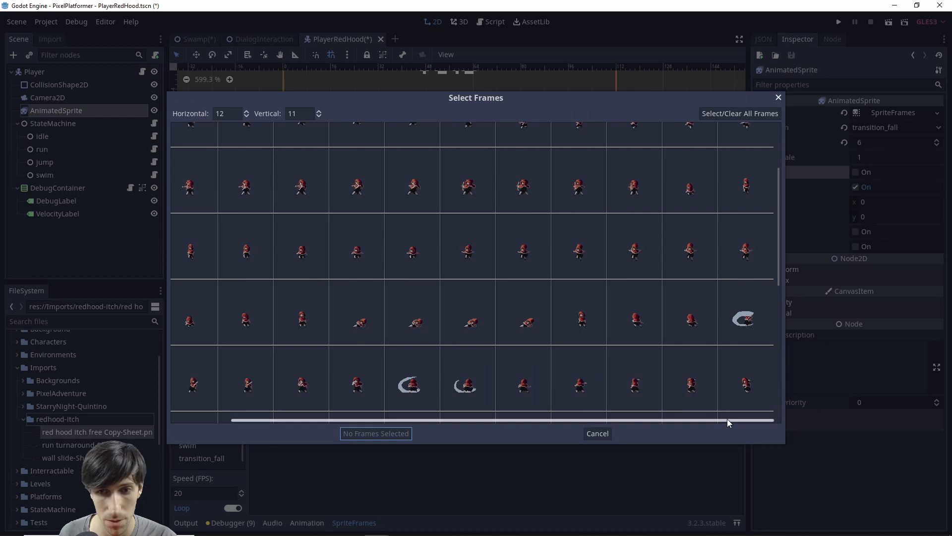
{"action": "scroll", "scroll_direction": "left", "scroll_amount": 3}
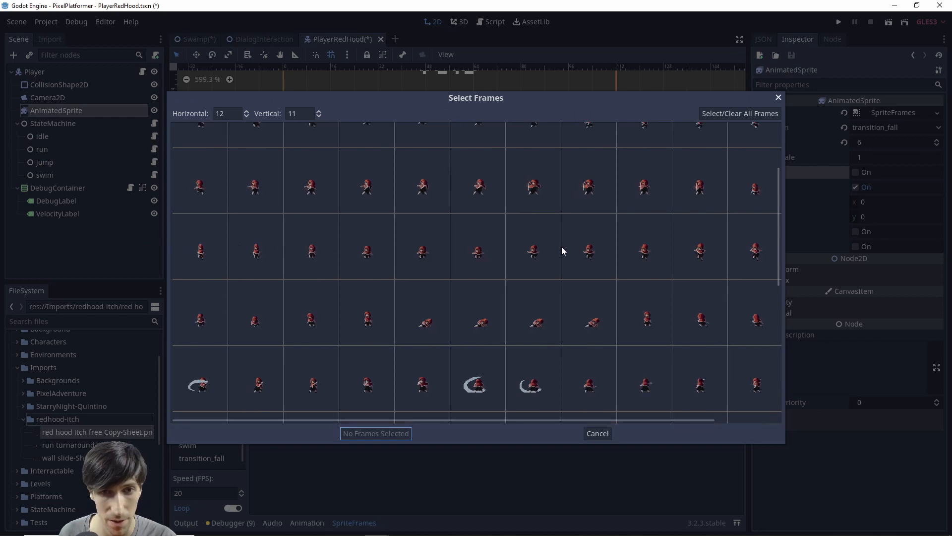
{"action": "left_click", "coordinate": [644, 246]}
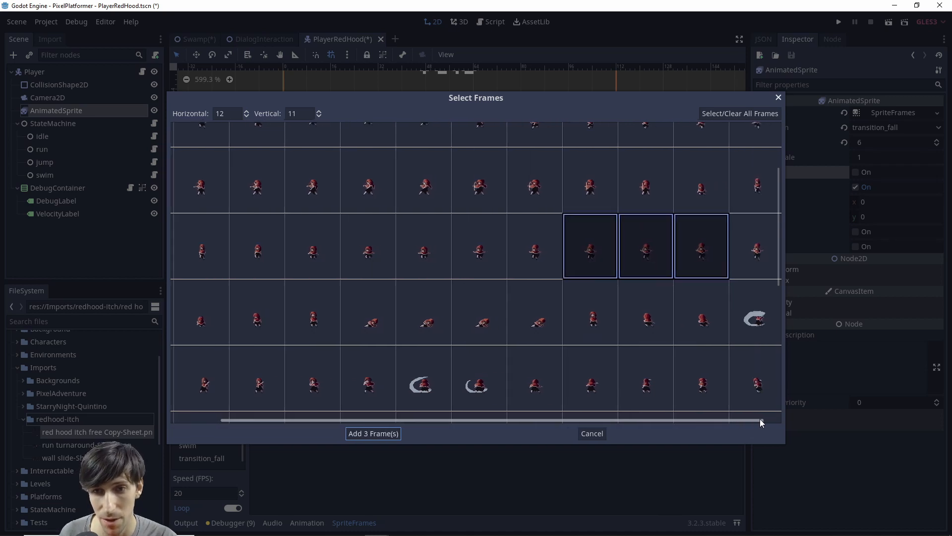
{"action": "left_click", "coordinate": [373, 433]}
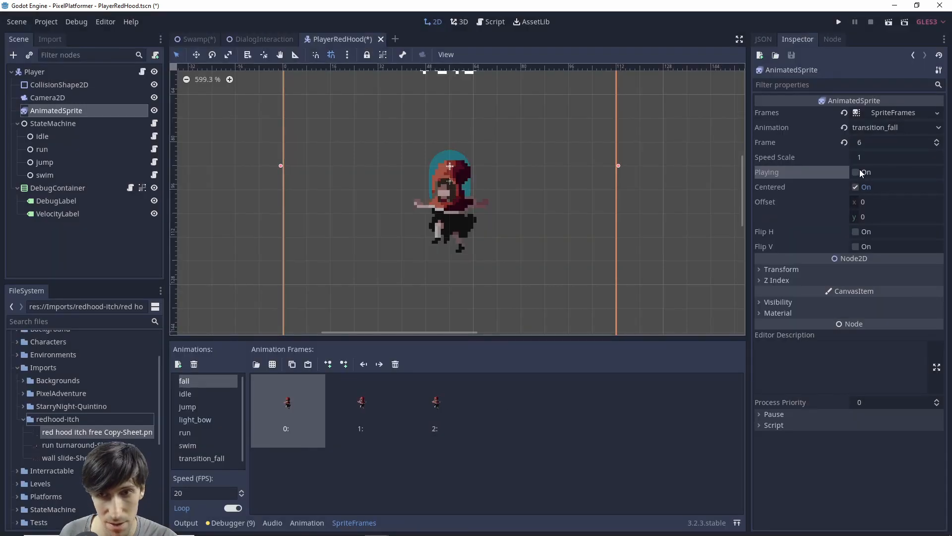
- Set the sprite's Animation to fall and play its preview
{"action": "left_click", "coordinate": [892, 127]}
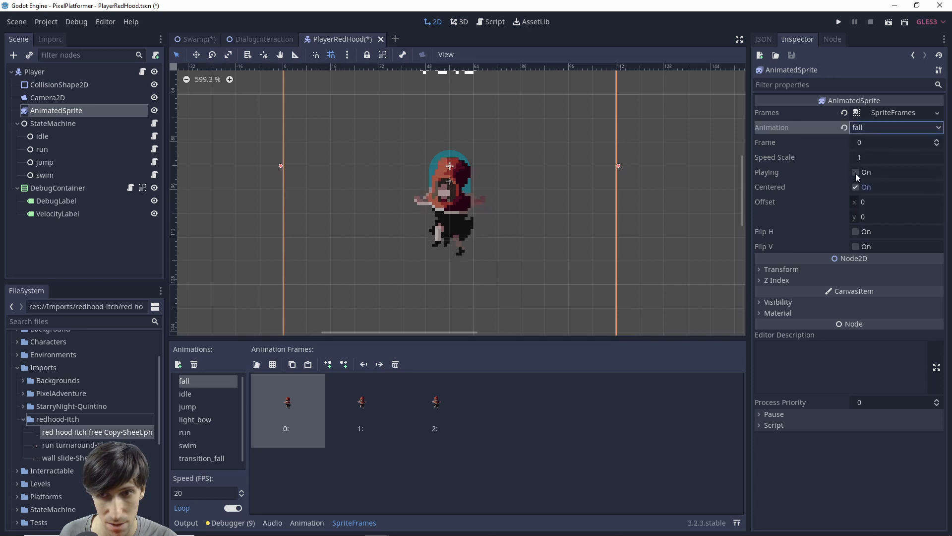
{"action": "left_click", "coordinate": [856, 172]}
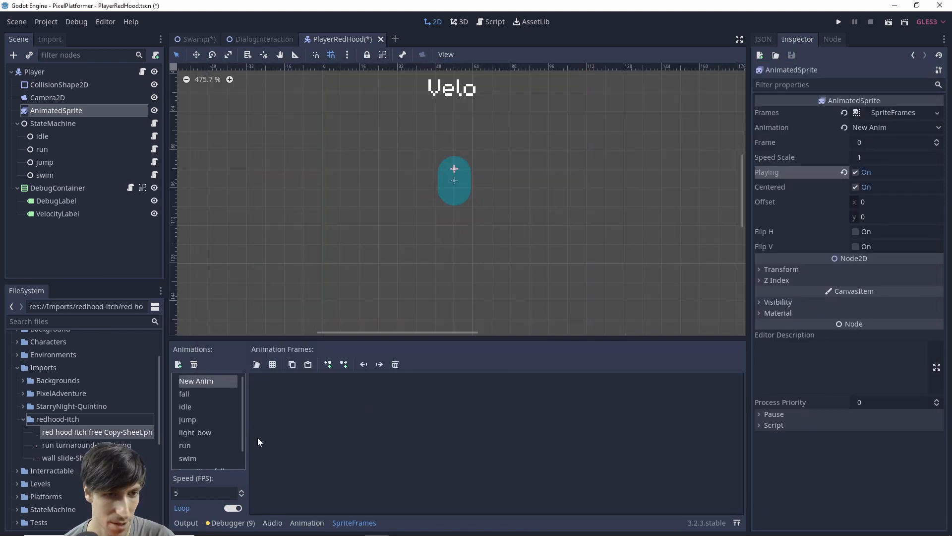
- Rename the new animation to landing
{"action": "double_click", "coordinate": [195, 381]}
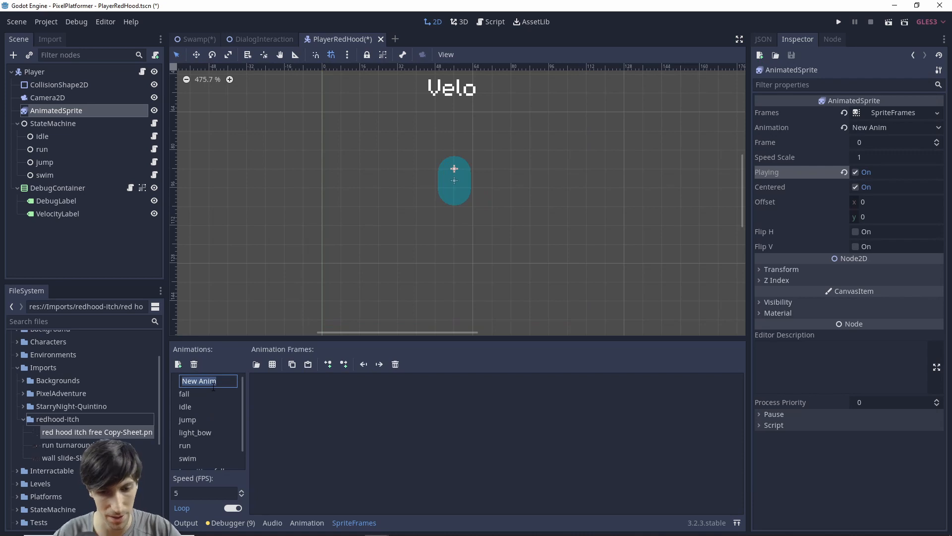
{"action": "left_click", "coordinate": [192, 408]}
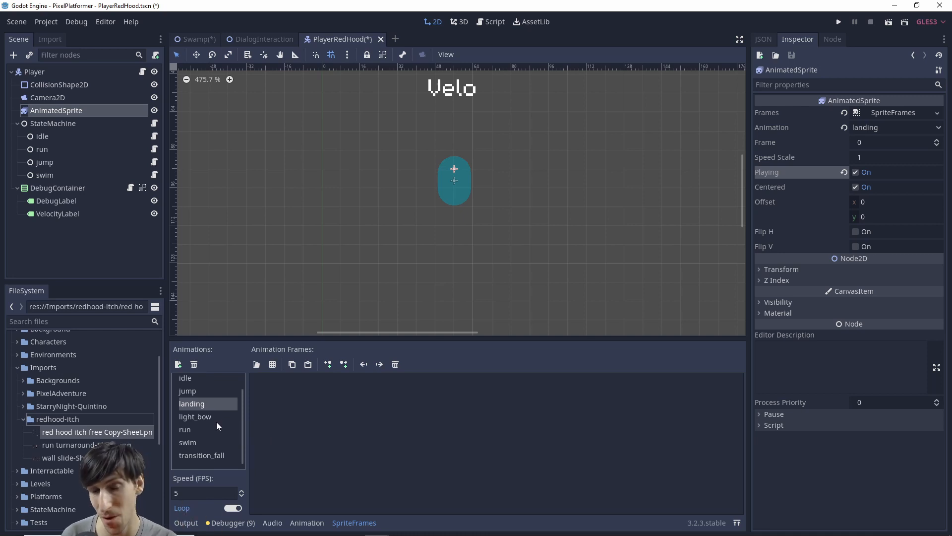
{"action": "mouse_move", "coordinate": [605, 408]}
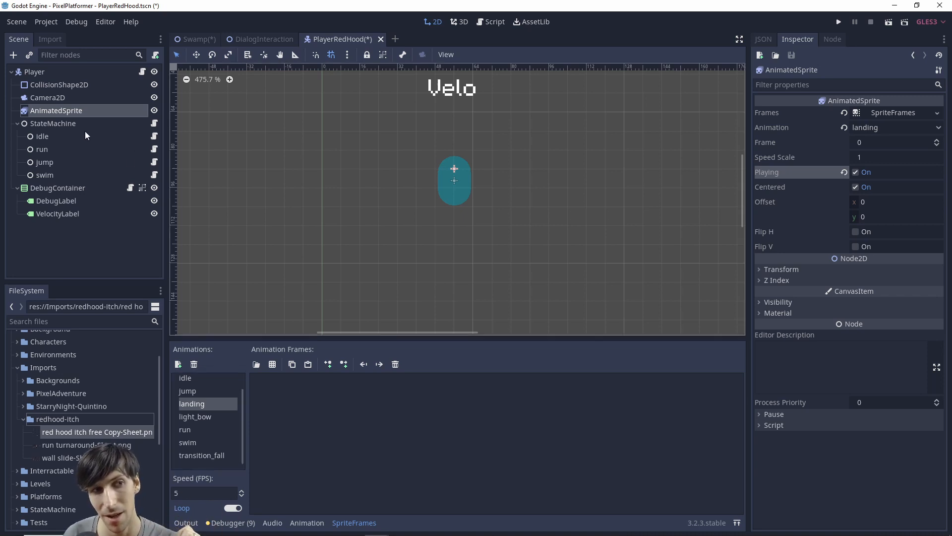
{"action": "mouse_move", "coordinate": [131, 144]}
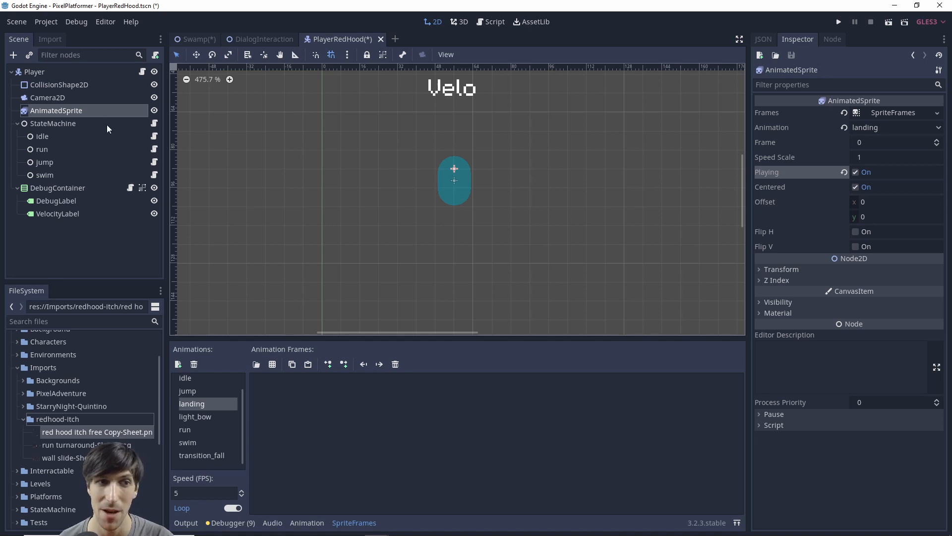
{"action": "mouse_move", "coordinate": [446, 258]}
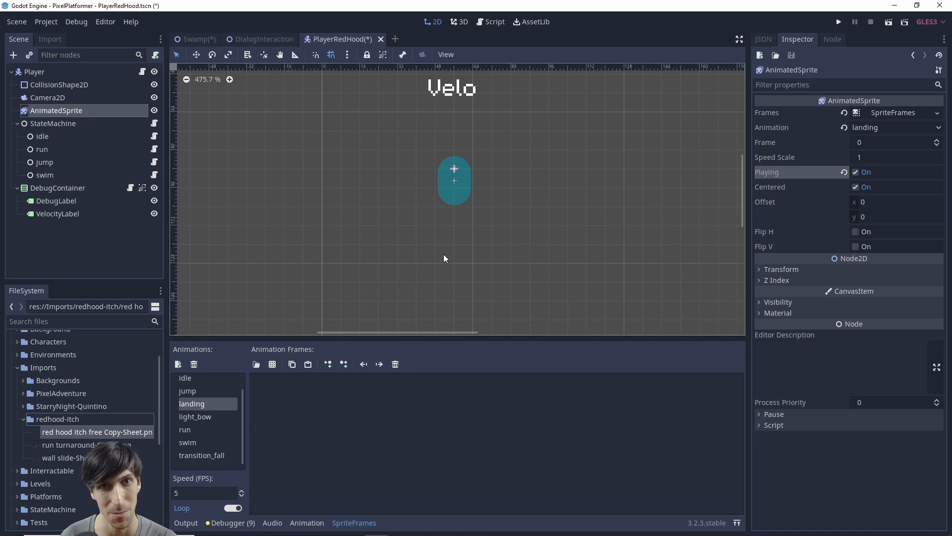
{"action": "mouse_move", "coordinate": [263, 447]}
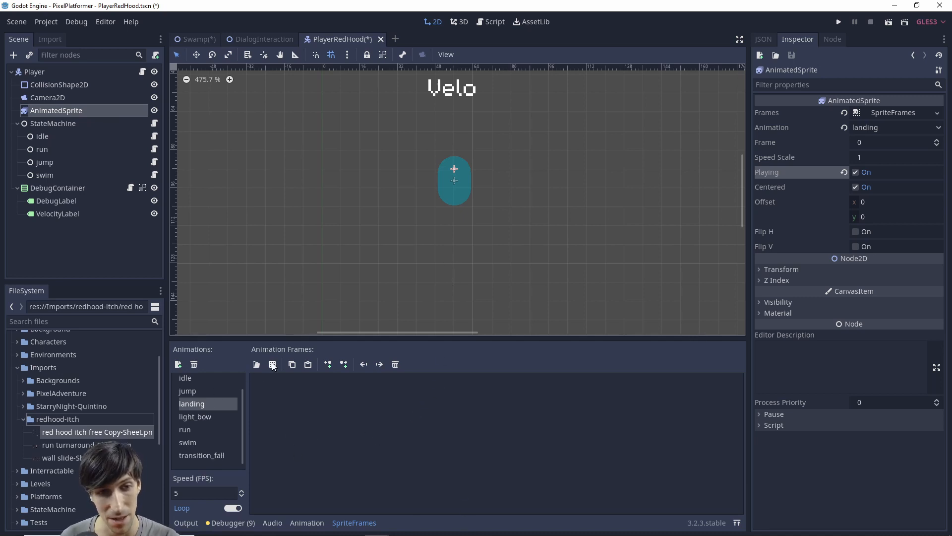
- Add four Red Hood sheet frames to the landing animation
{"action": "left_click", "coordinate": [272, 363]}
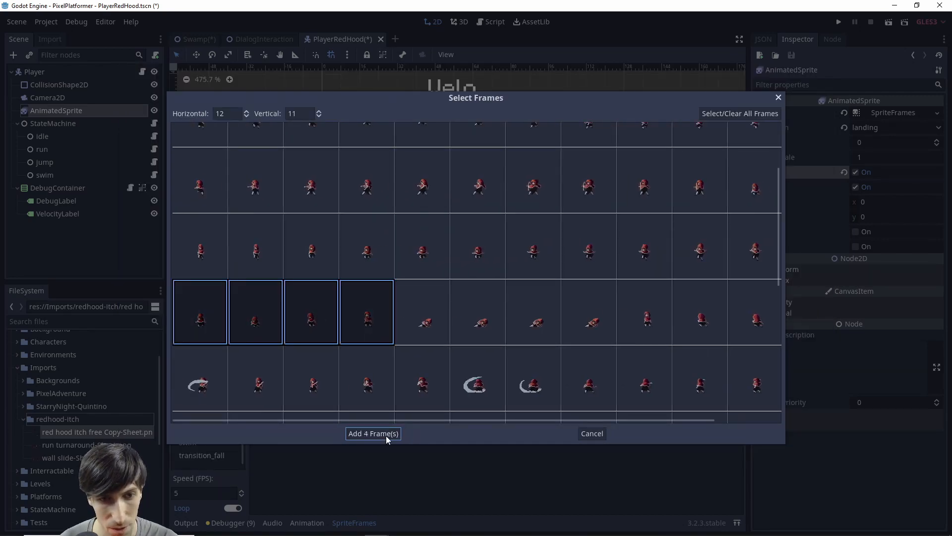
{"action": "left_click", "coordinate": [373, 433]}
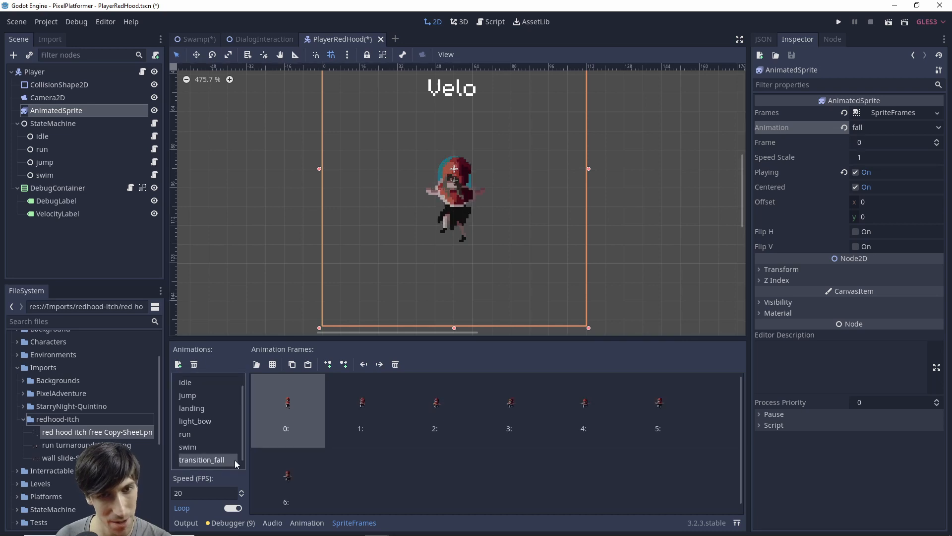
- Preview transition_fall on the sprite, trim it to six frames at 5 FPS, then view run's frames
{"action": "left_click", "coordinate": [895, 127]}
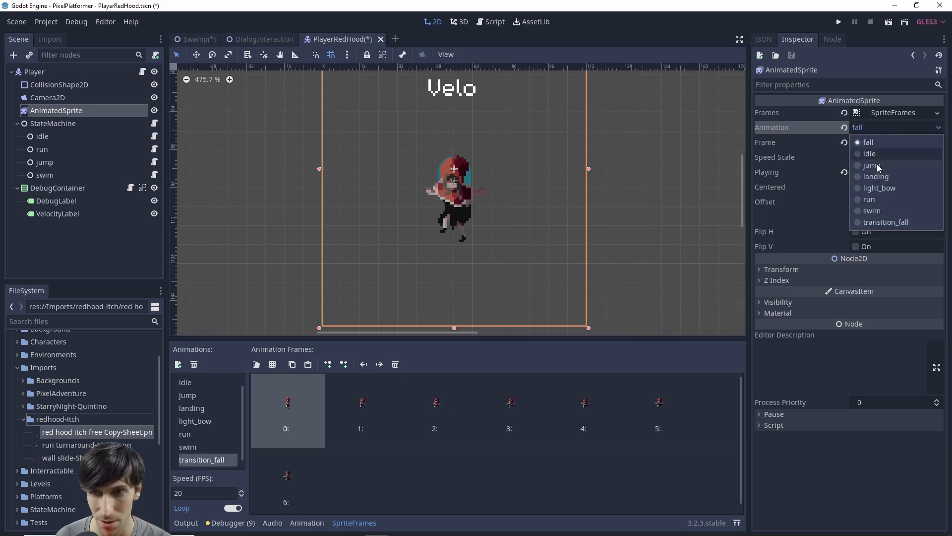
{"action": "left_click", "coordinate": [885, 222]}
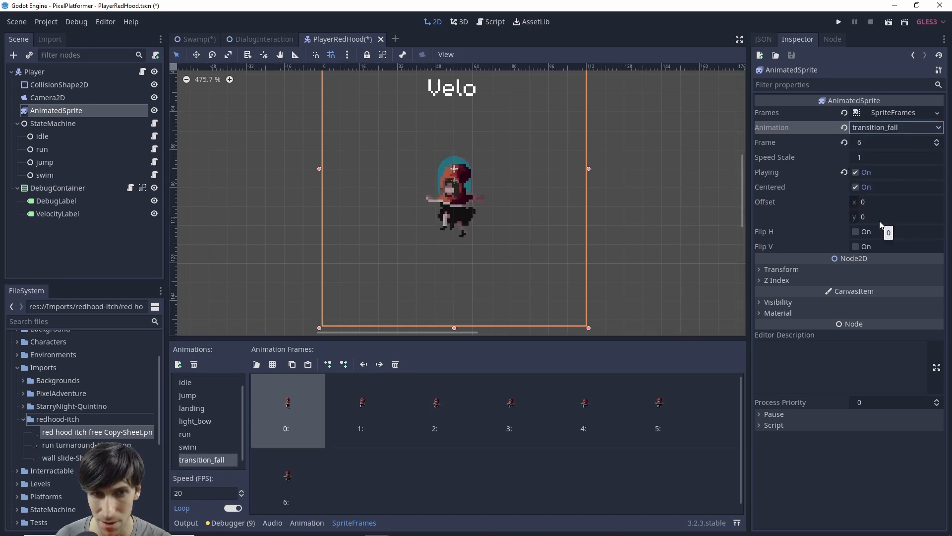
{"action": "left_click", "coordinate": [394, 363]}
{"action": "type", "text": "5"}
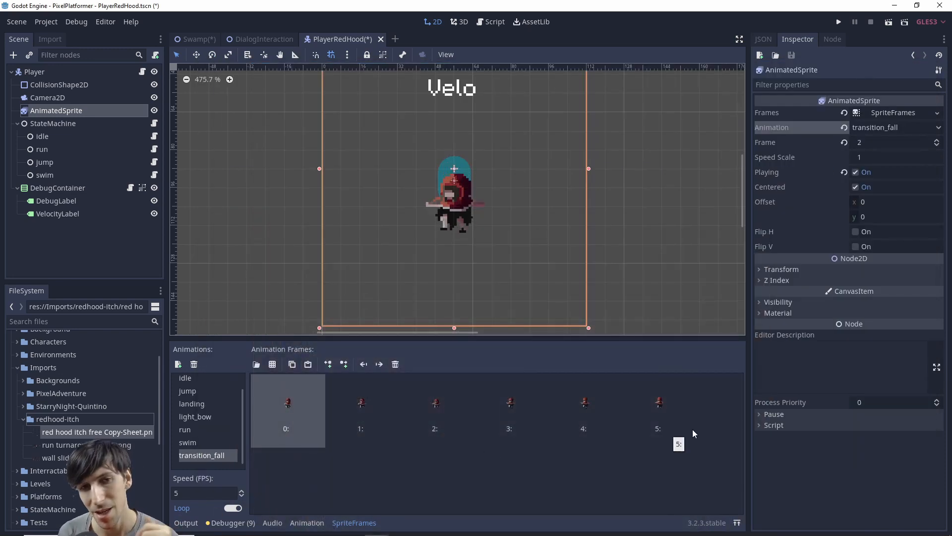
{"action": "left_click", "coordinate": [184, 429]}
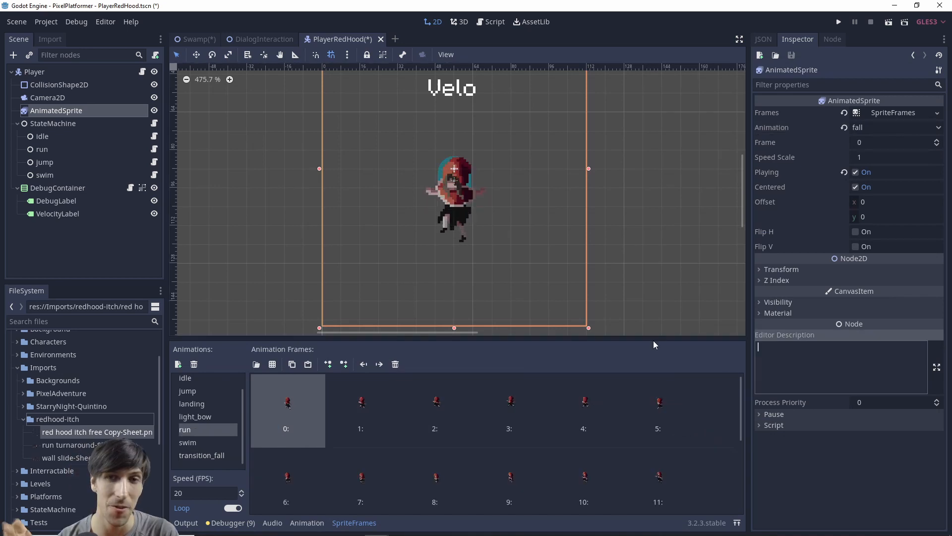